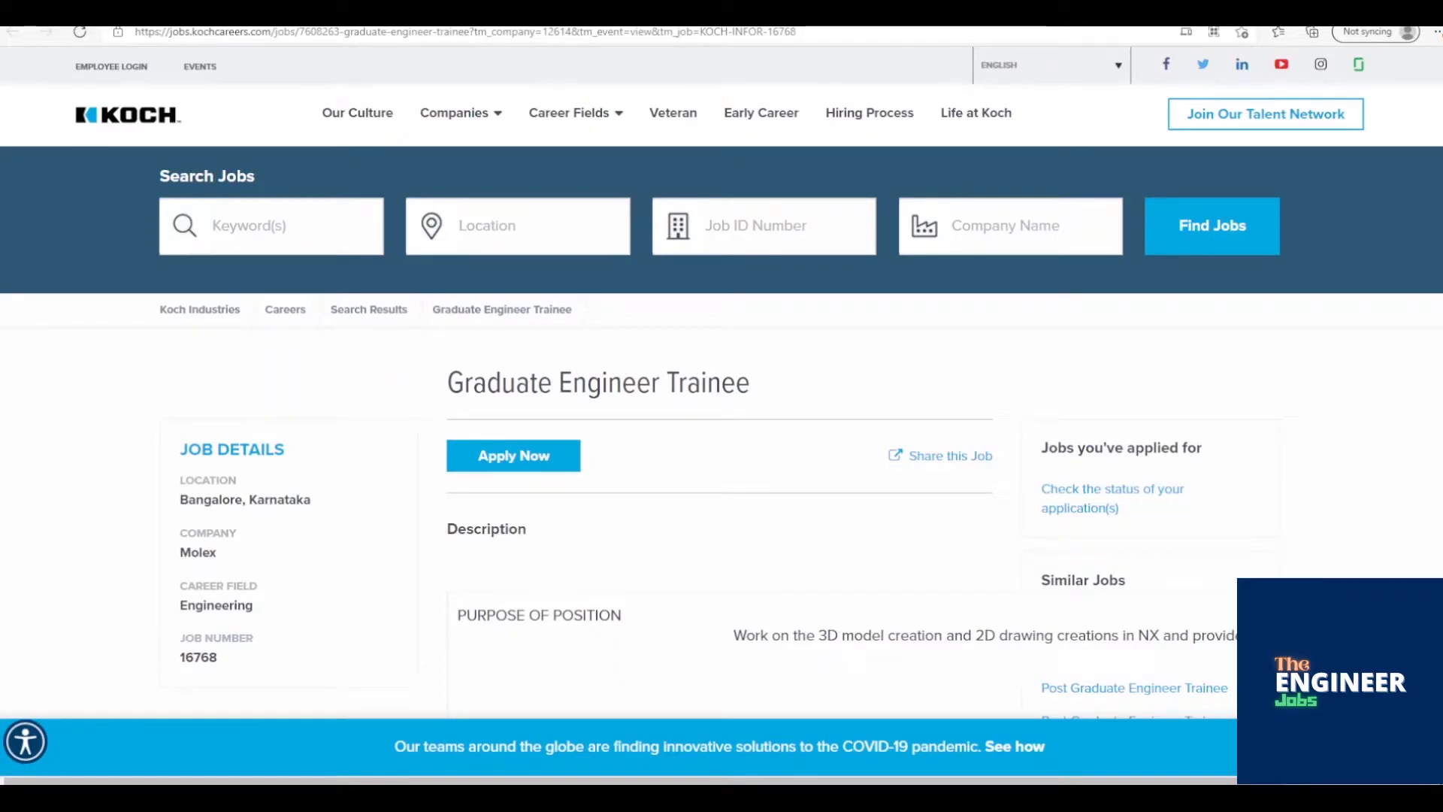
pyautogui.scroll(-3)
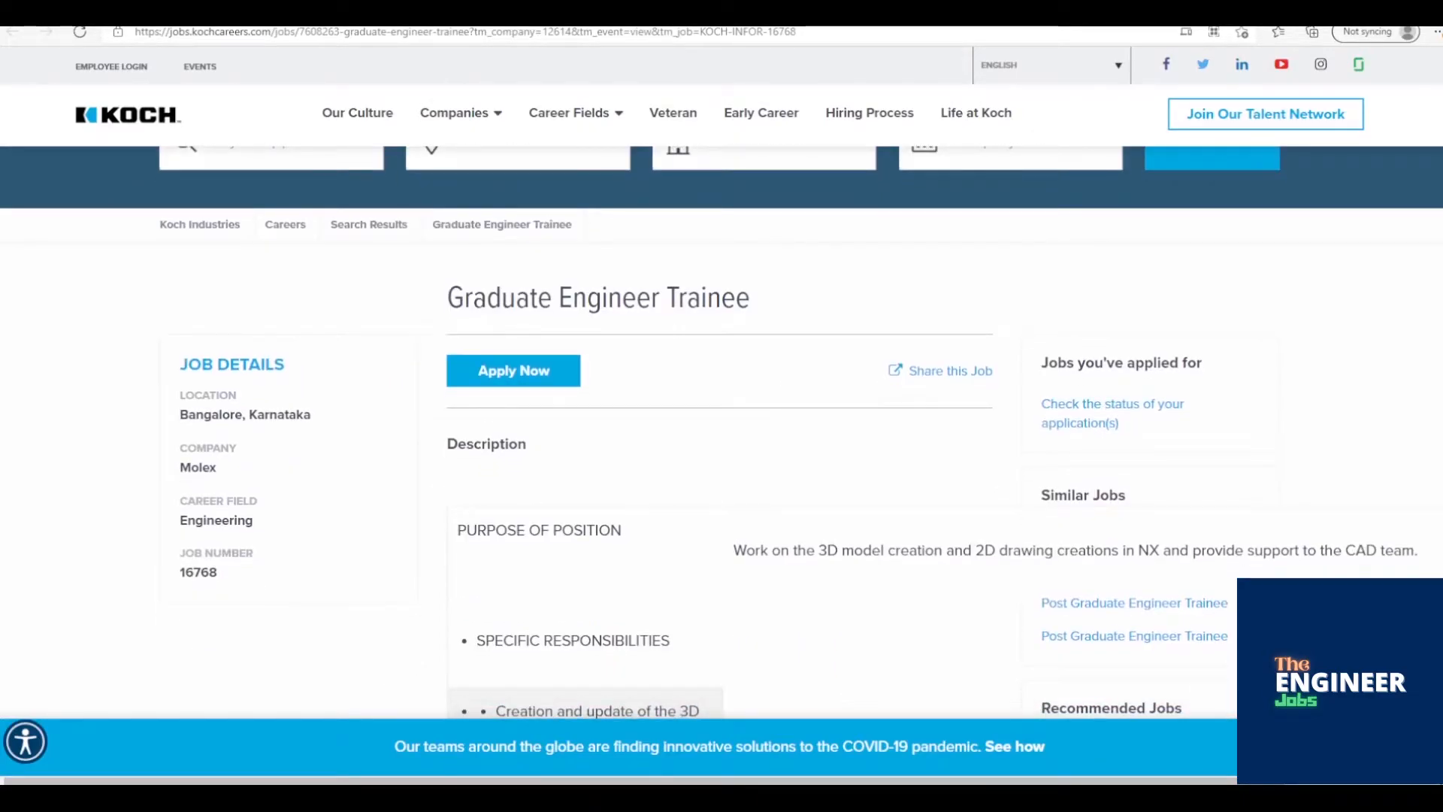
pyautogui.scroll(-3)
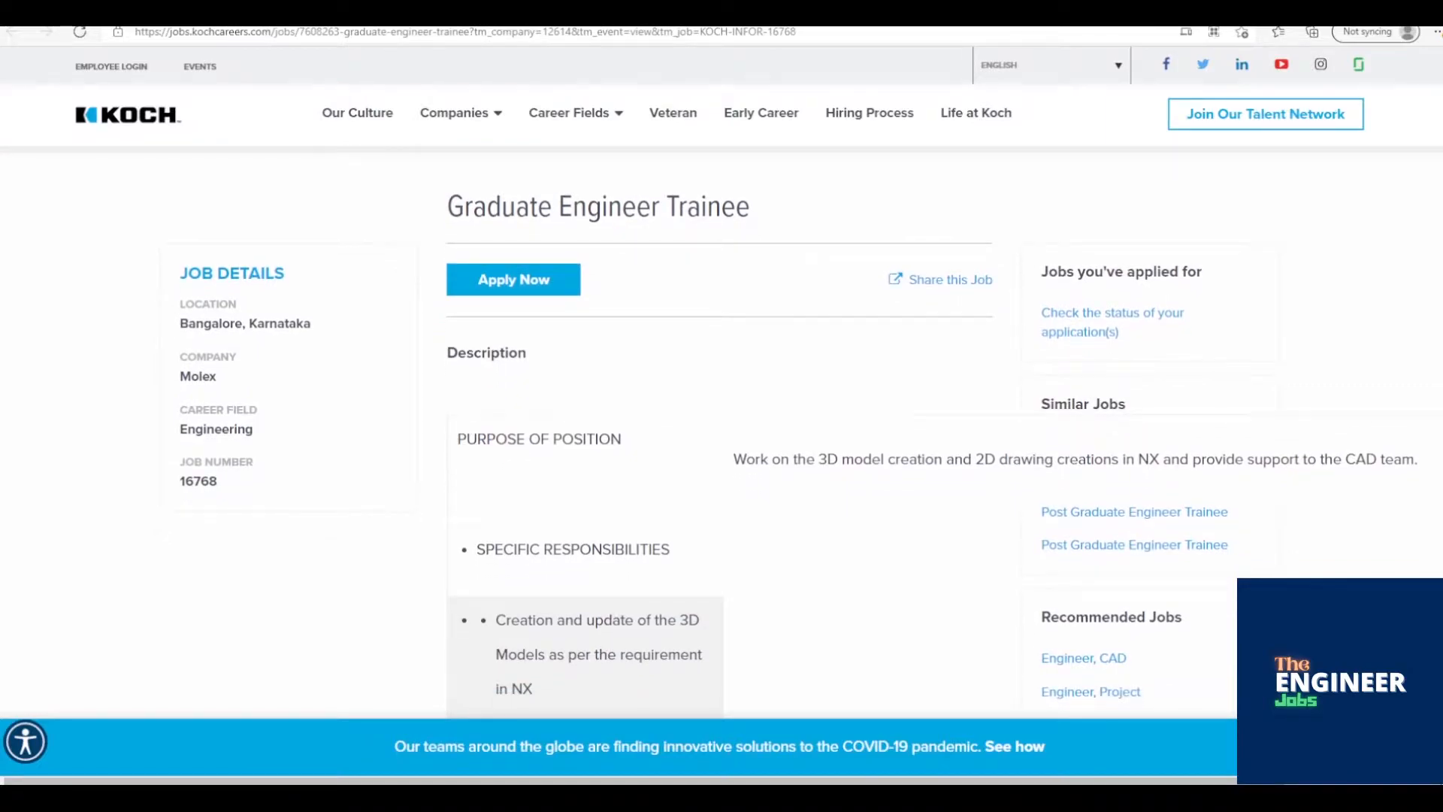
pyautogui.scroll(-3)
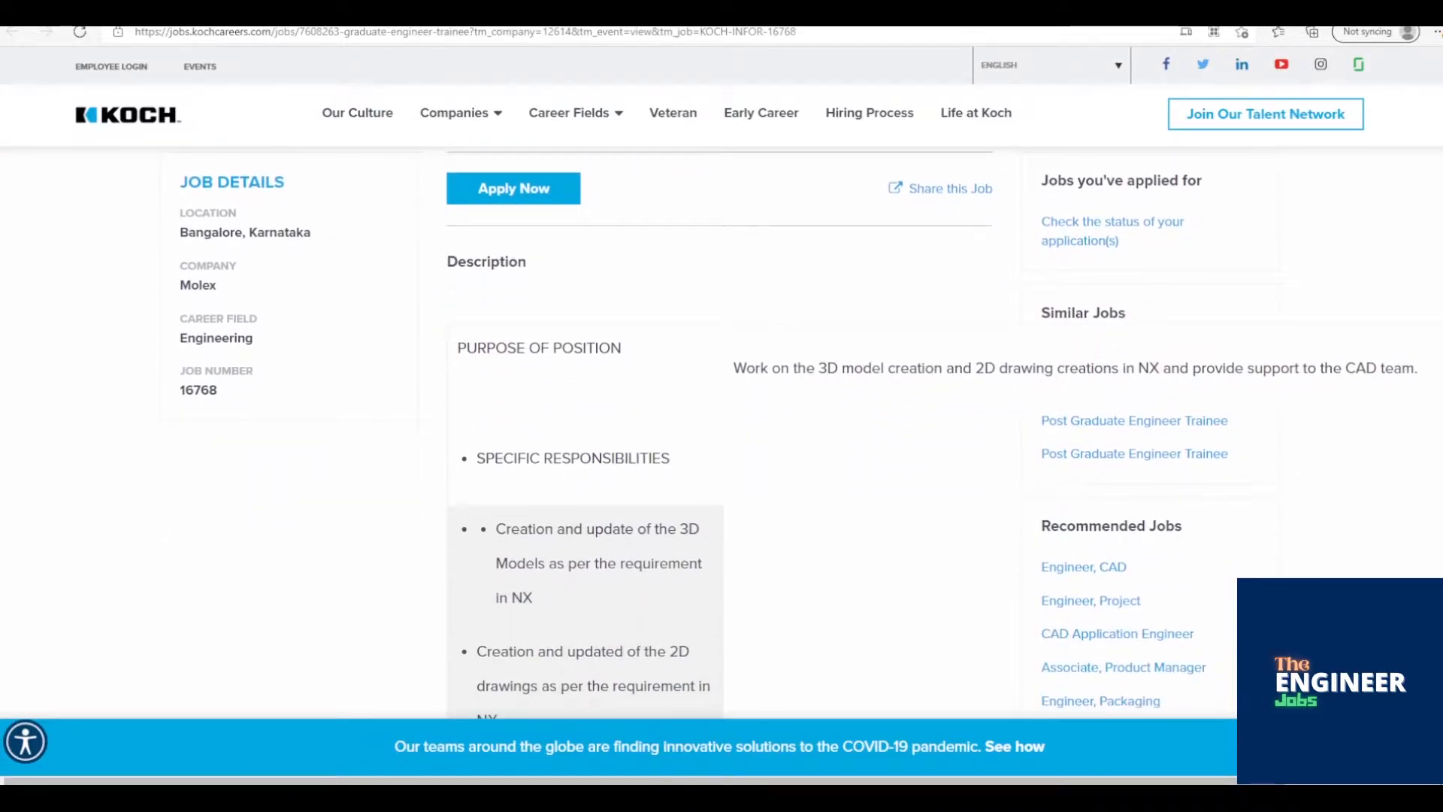
pyautogui.scroll(-3)
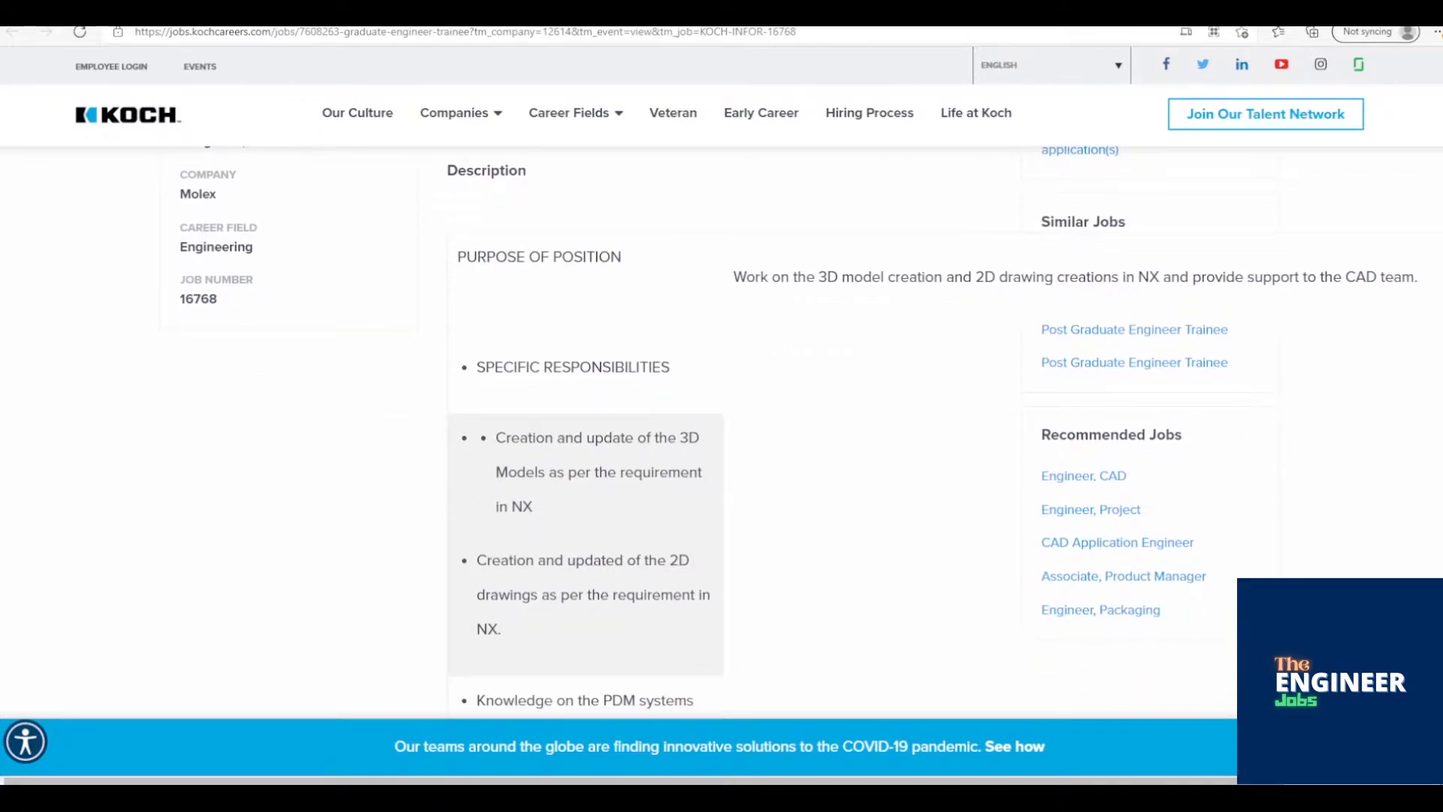
pyautogui.scroll(-3)
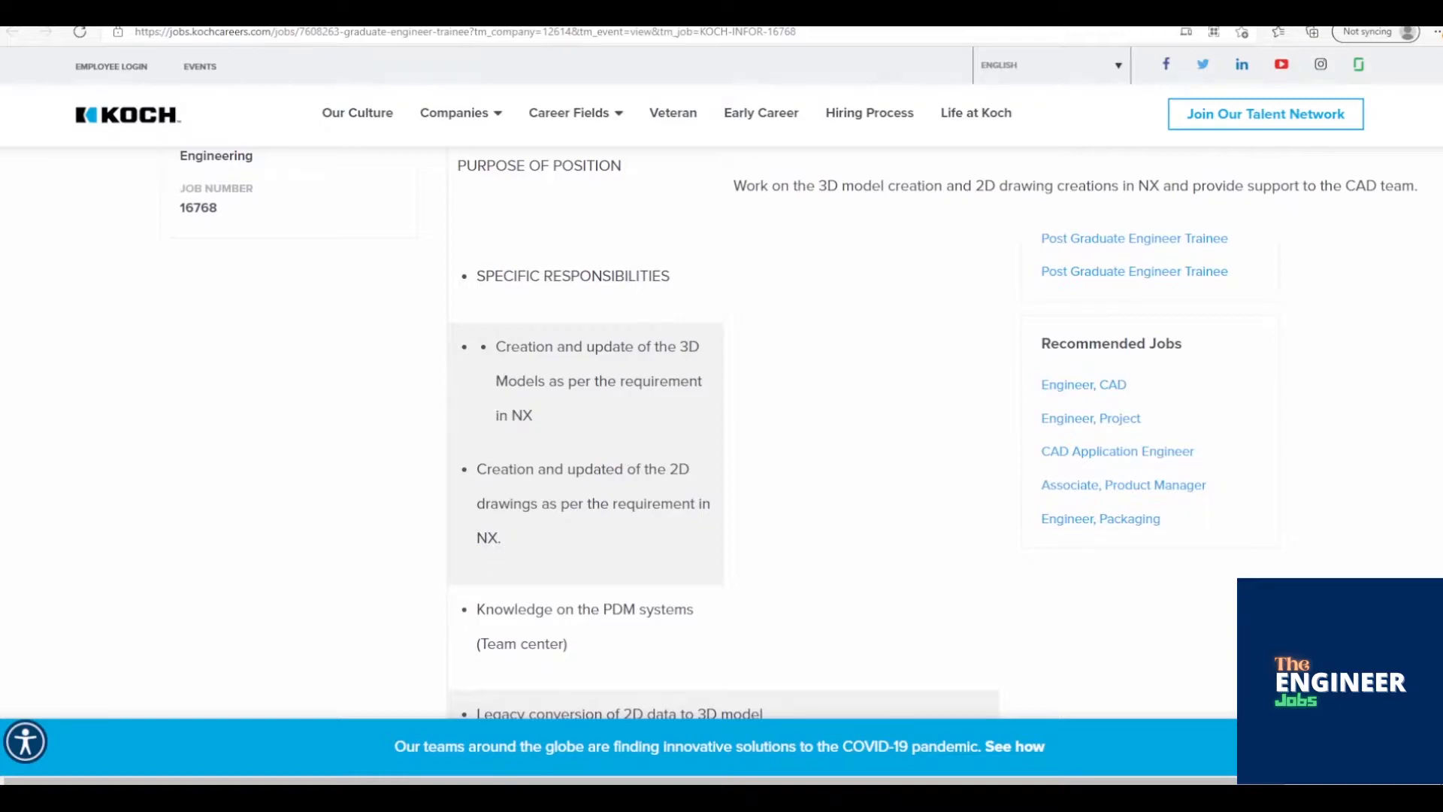
pyautogui.scroll(-3)
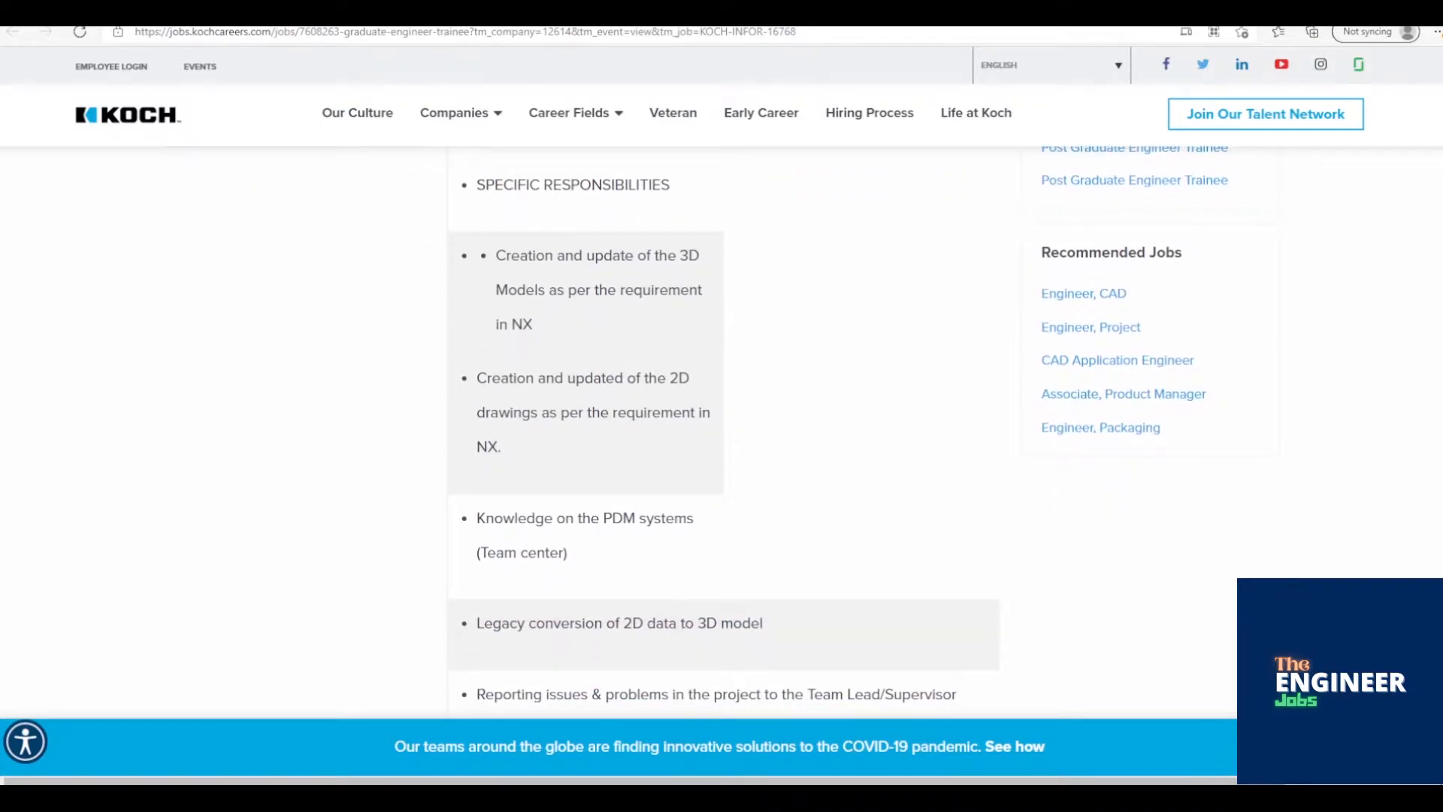
pyautogui.scroll(-3)
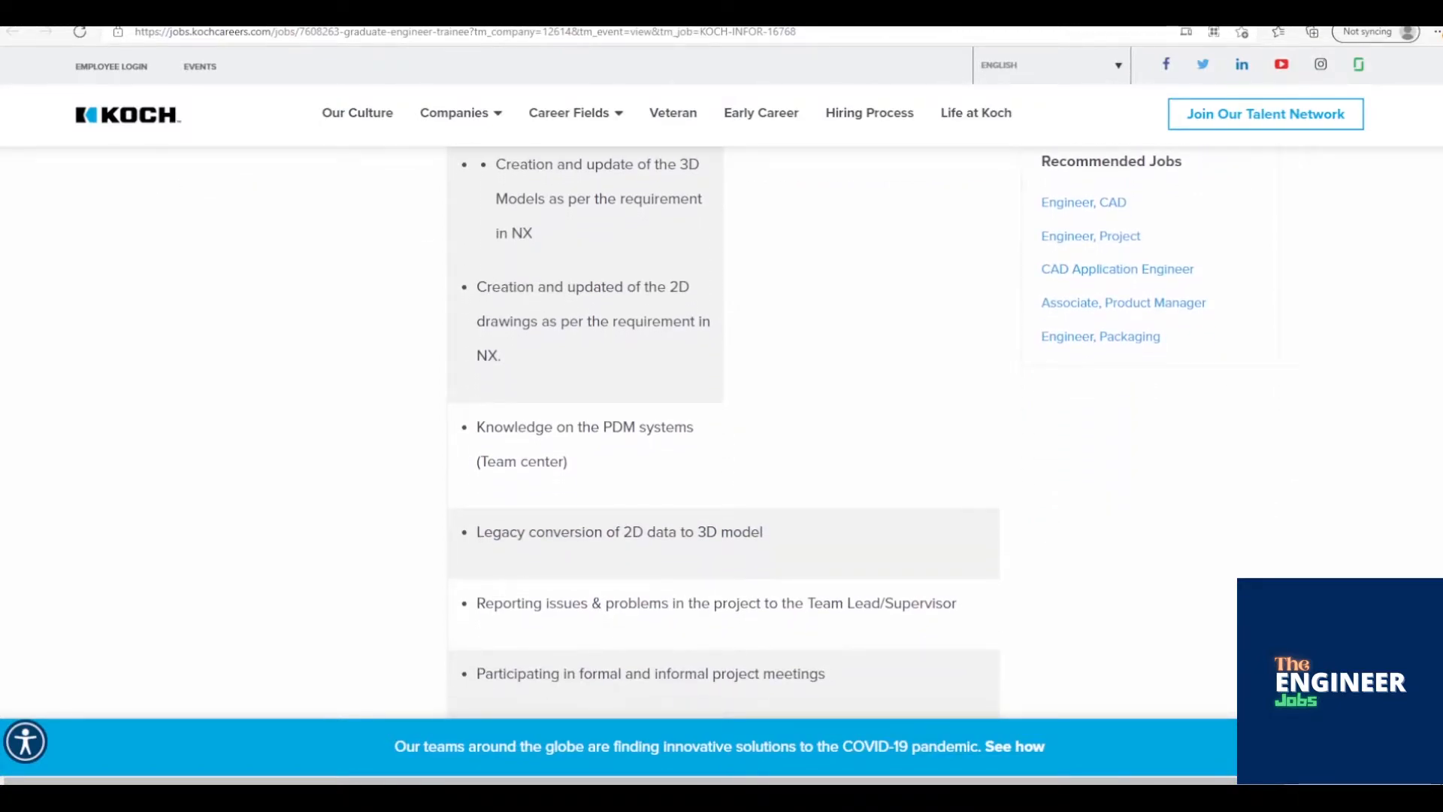
pyautogui.scroll(-3)
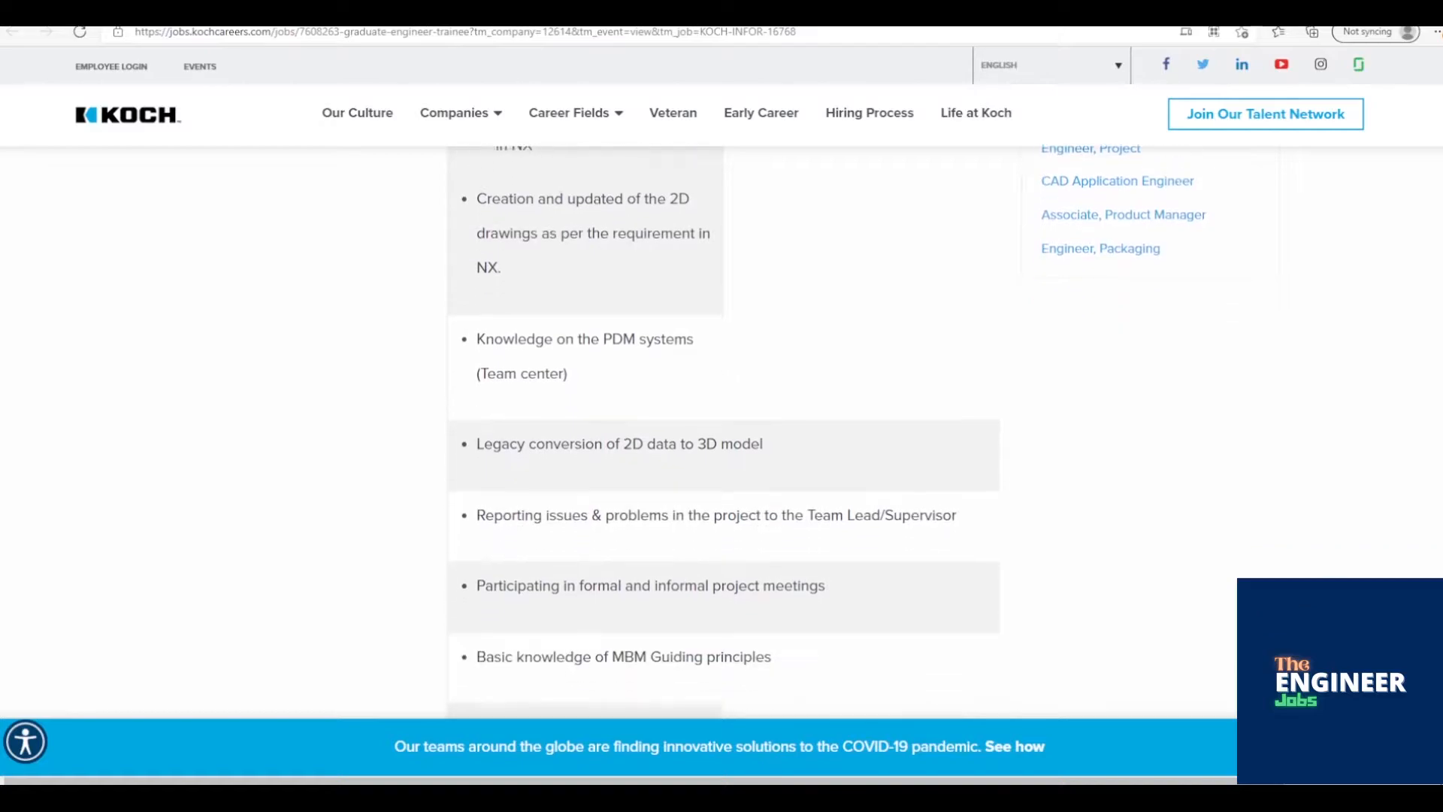
pyautogui.scroll(-3)
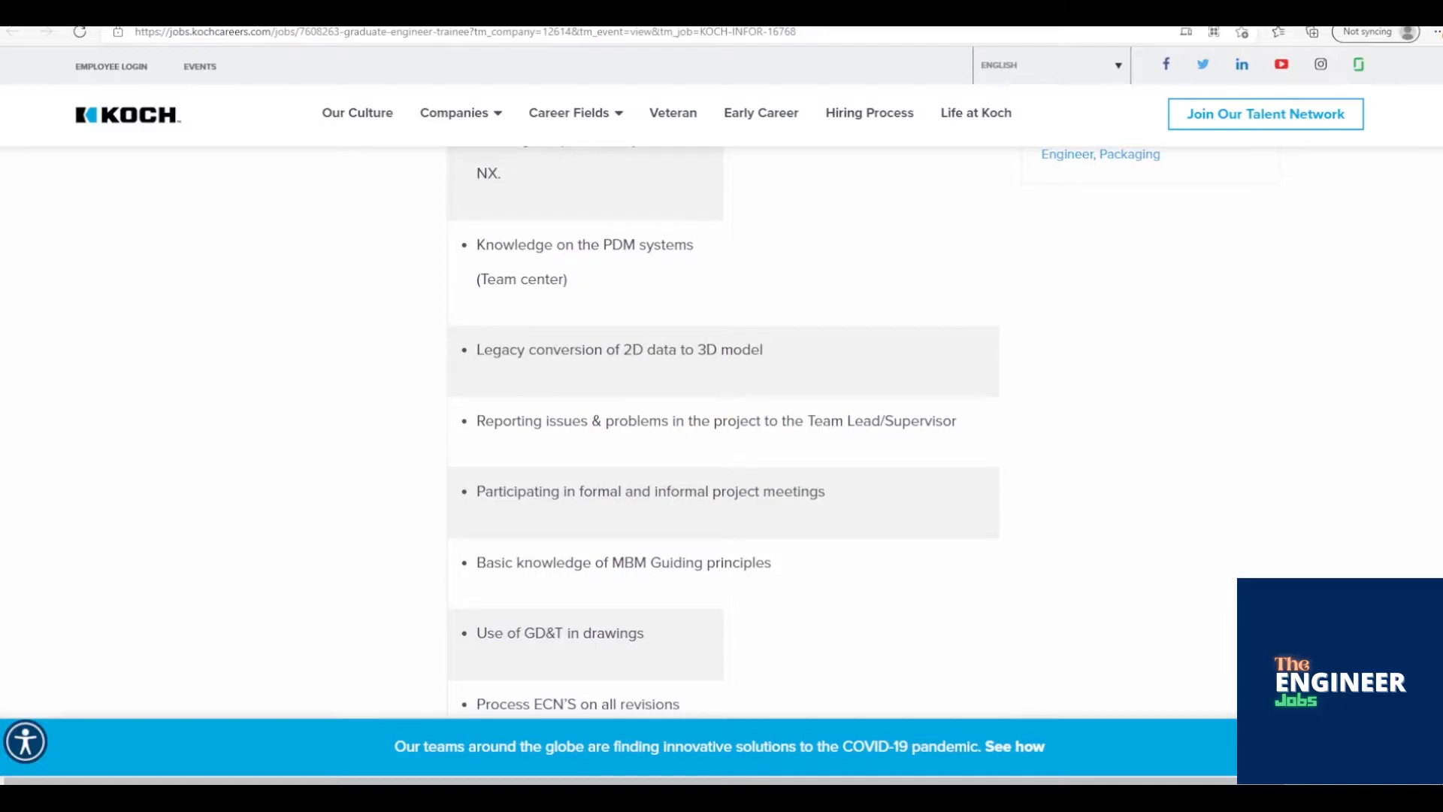
pyautogui.scroll(-3)
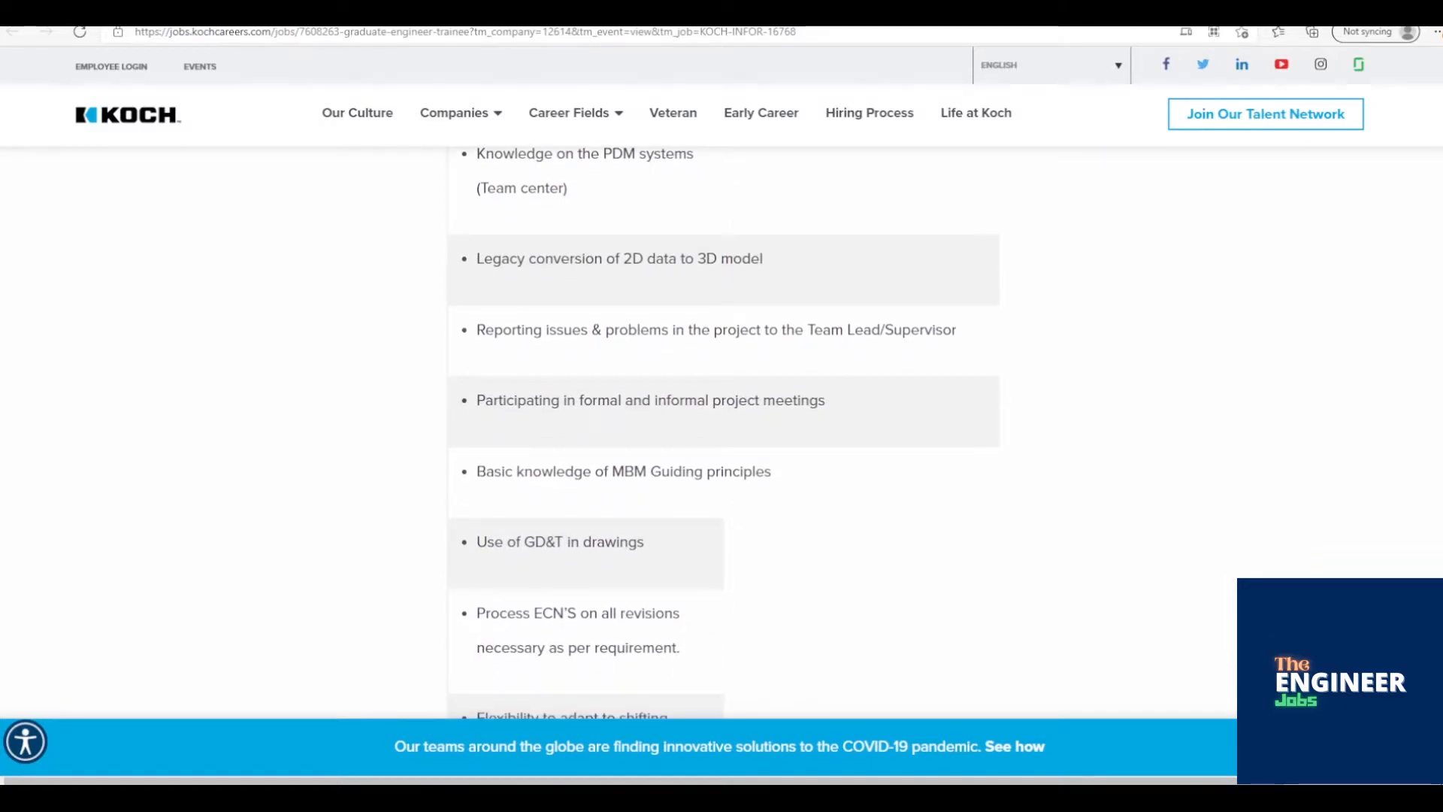
pyautogui.scroll(-3)
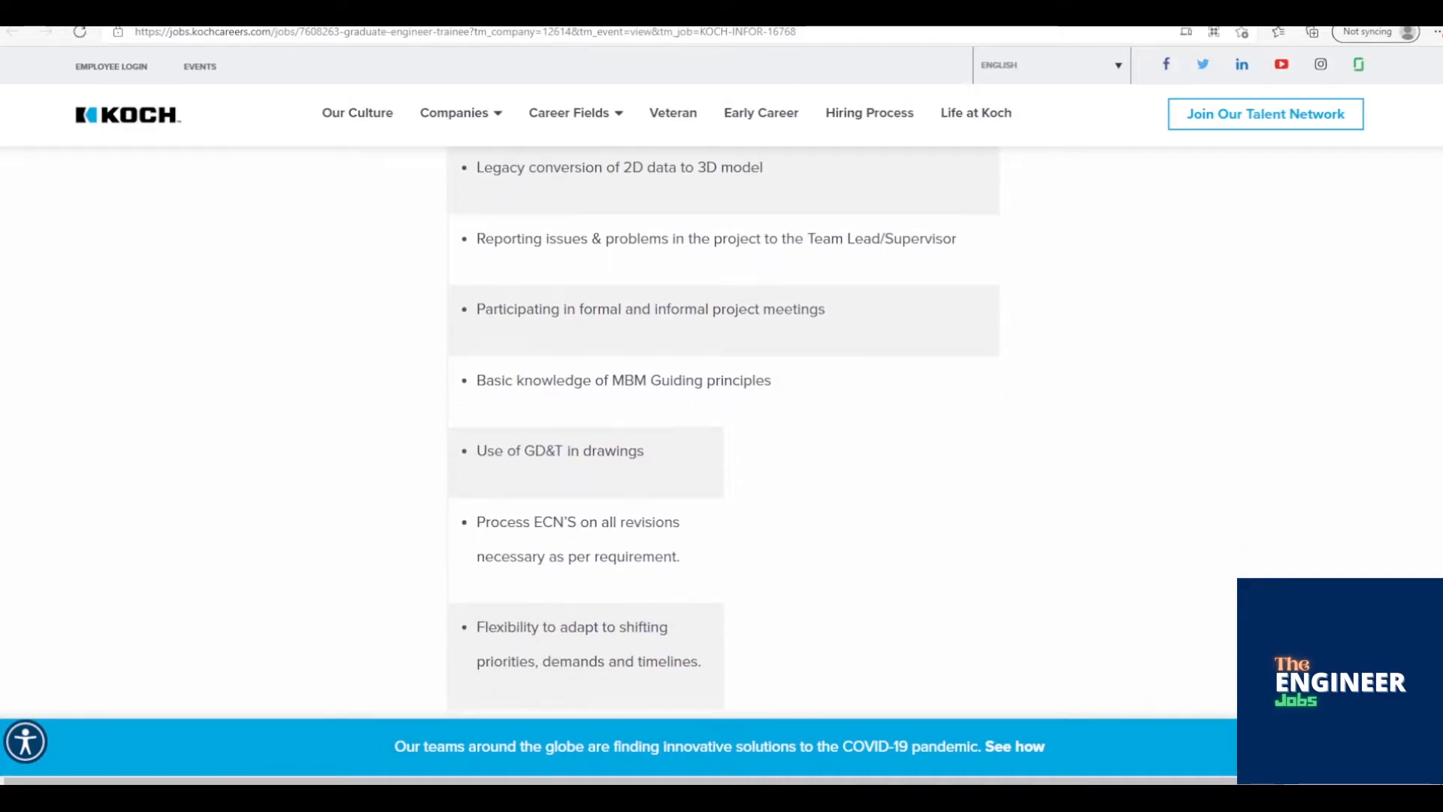
pyautogui.scroll(-3)
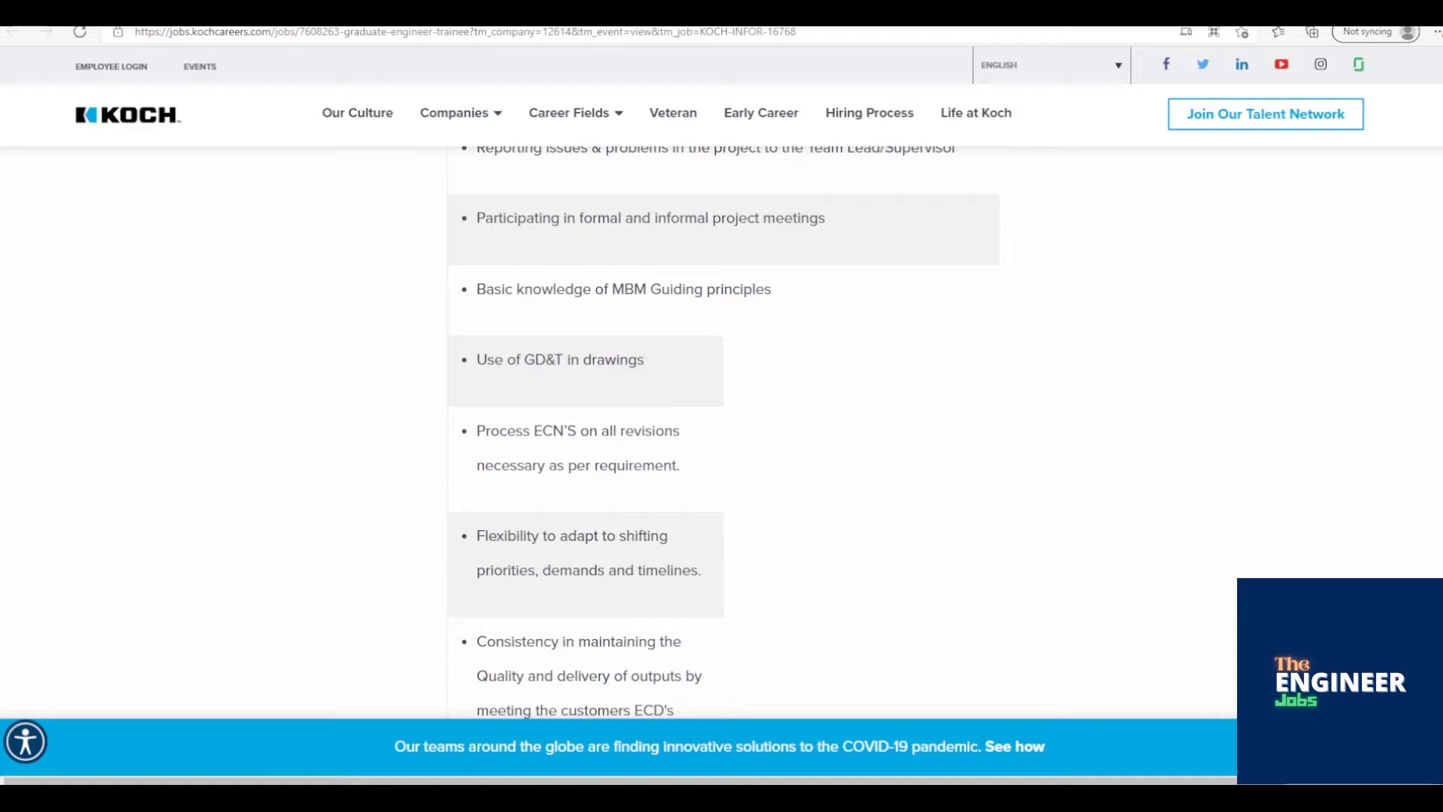
pyautogui.scroll(-3)
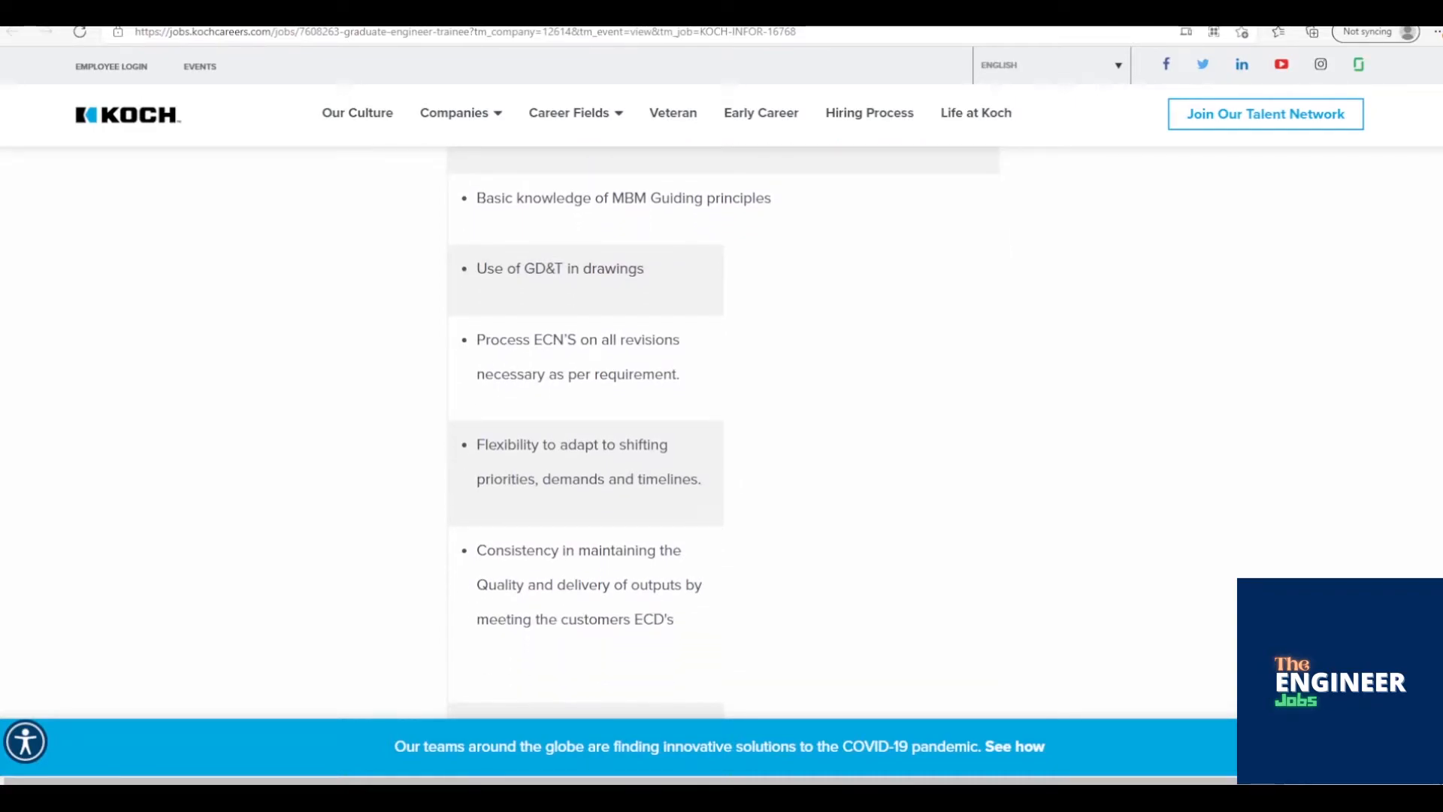
pyautogui.scroll(-3)
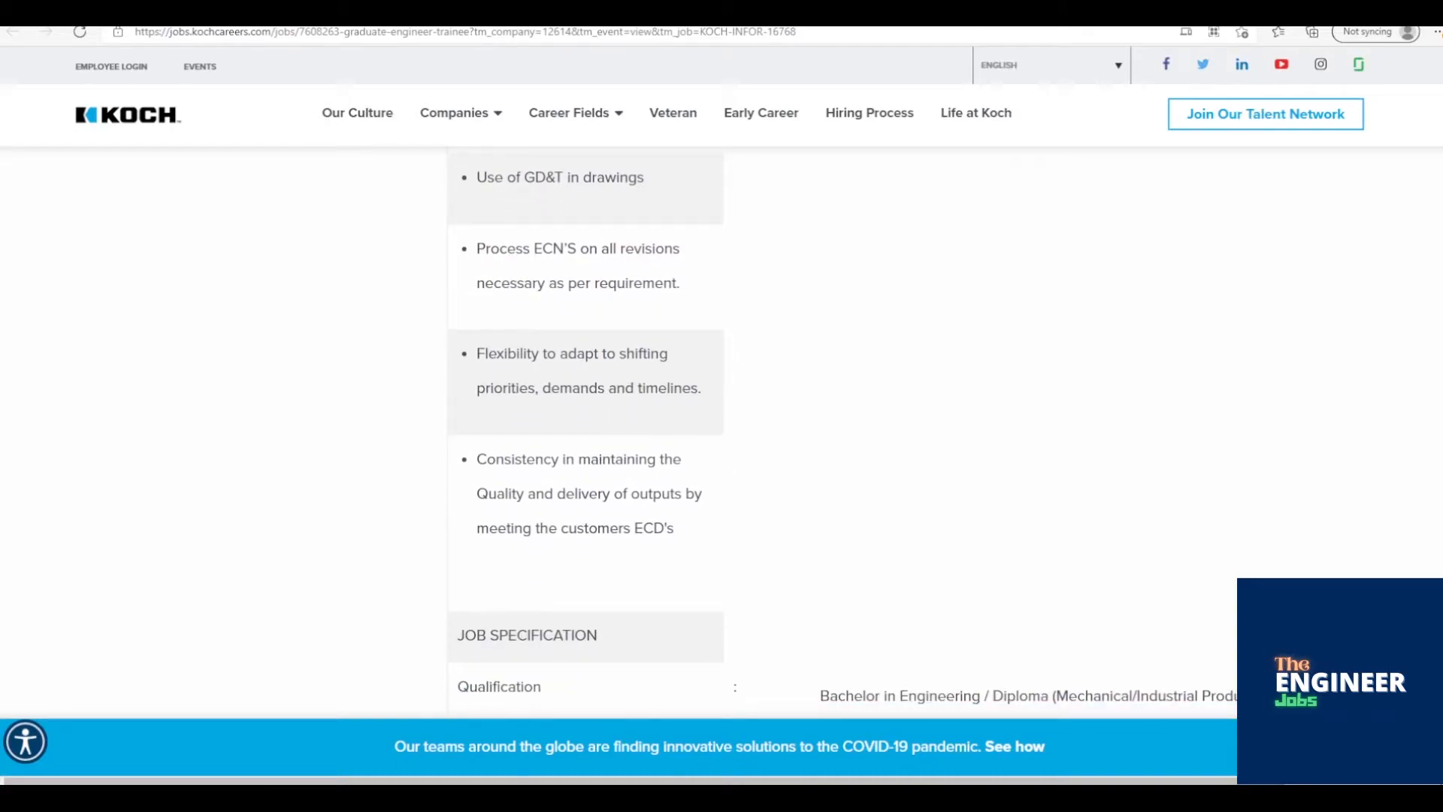
pyautogui.scroll(-3)
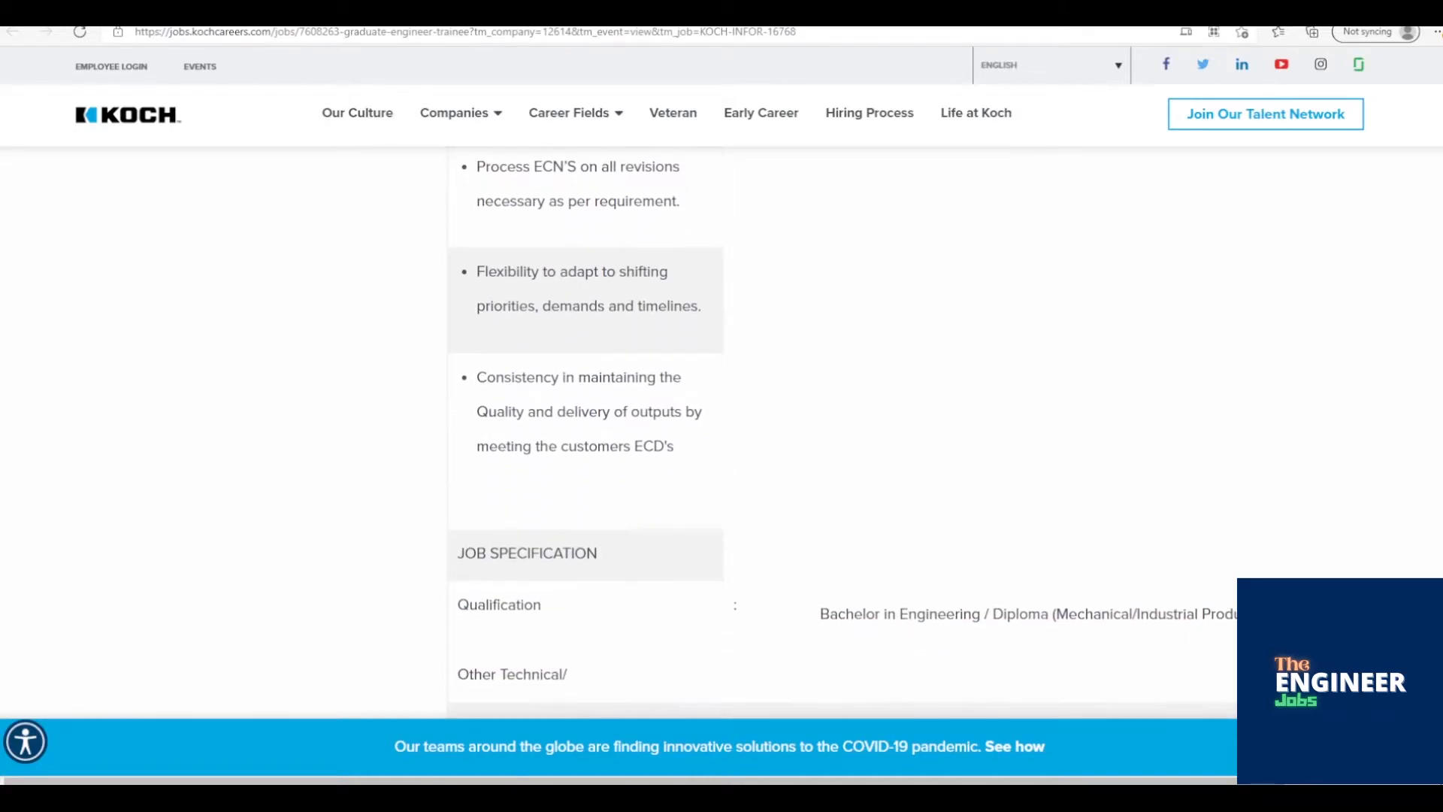
pyautogui.scroll(-3)
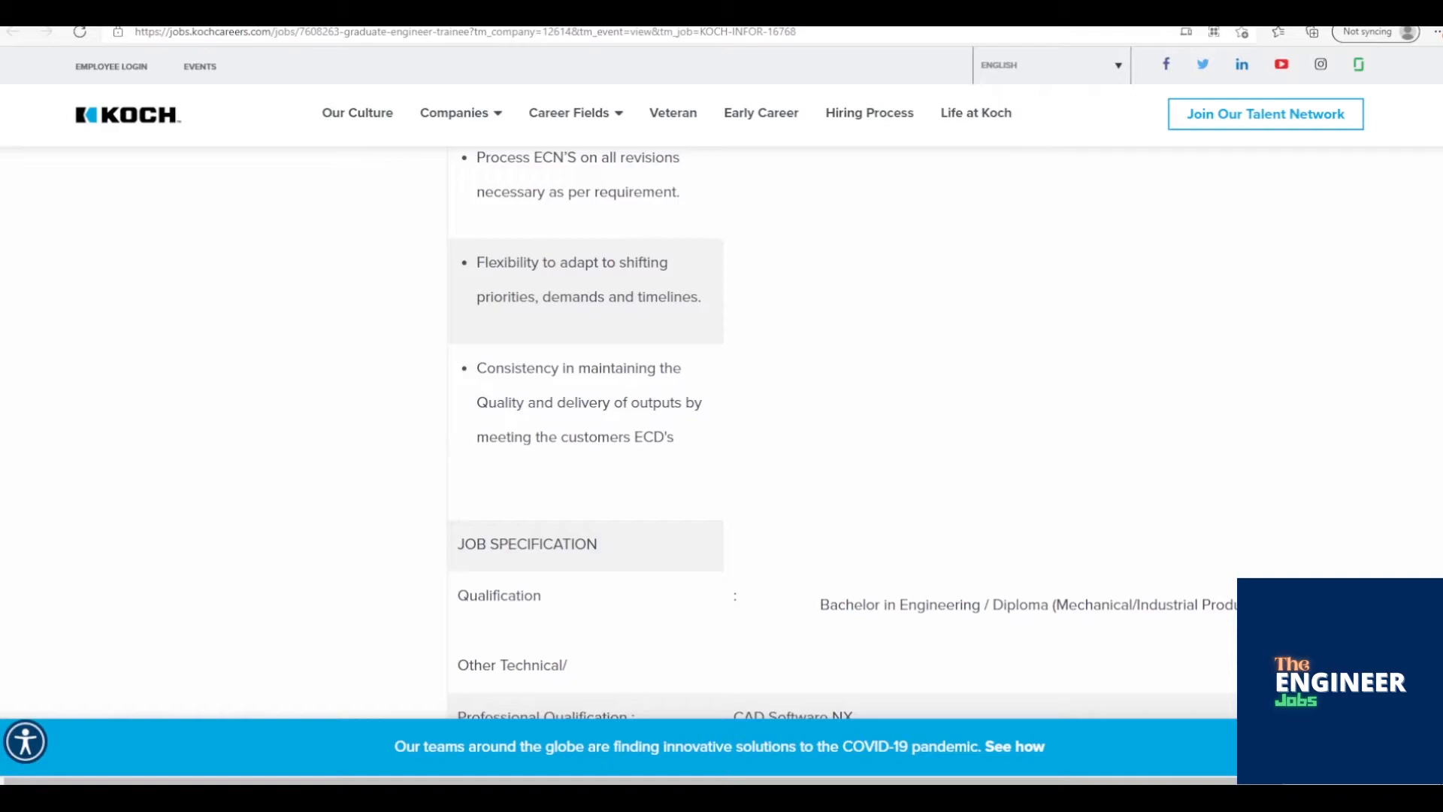
pyautogui.scroll(-3)
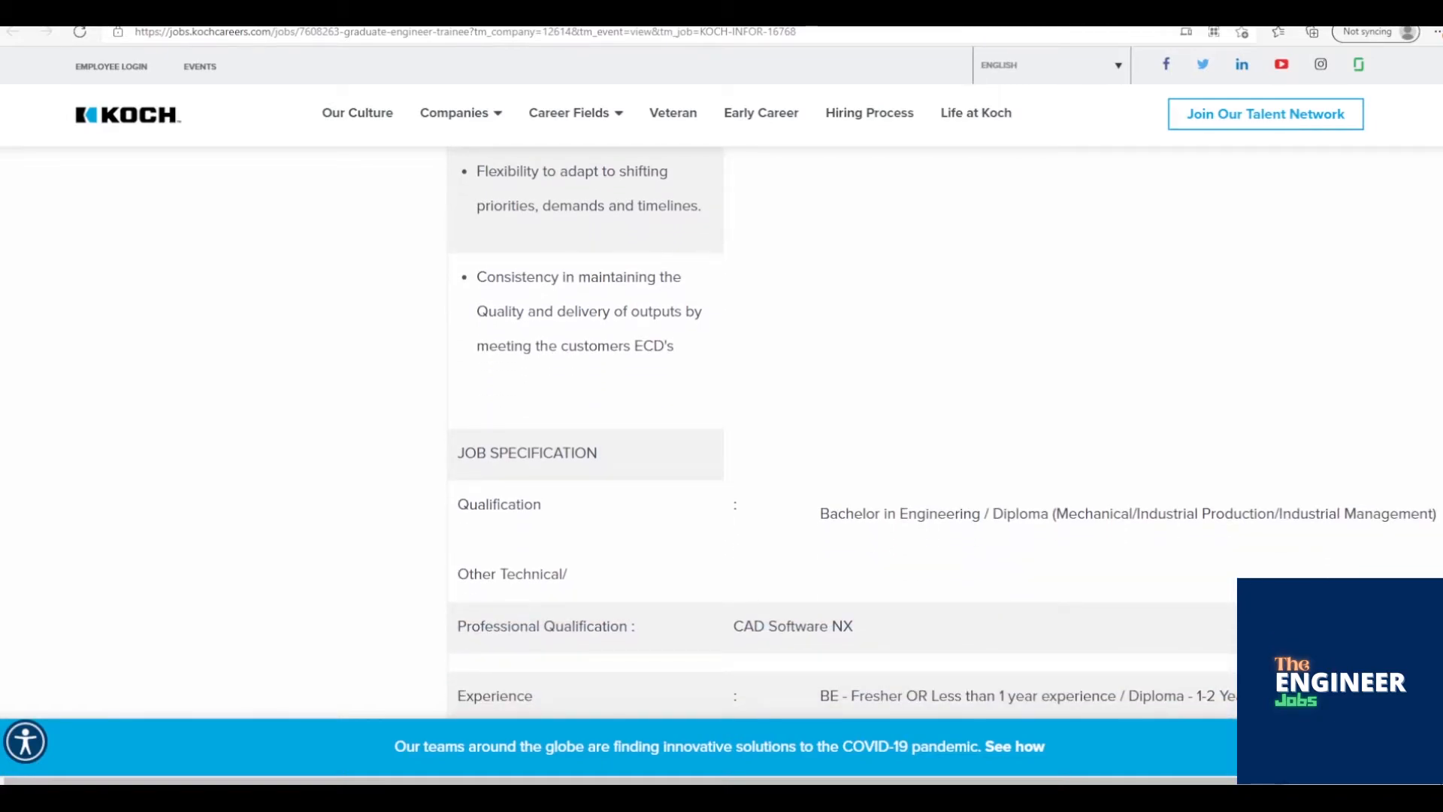
pyautogui.scroll(-3)
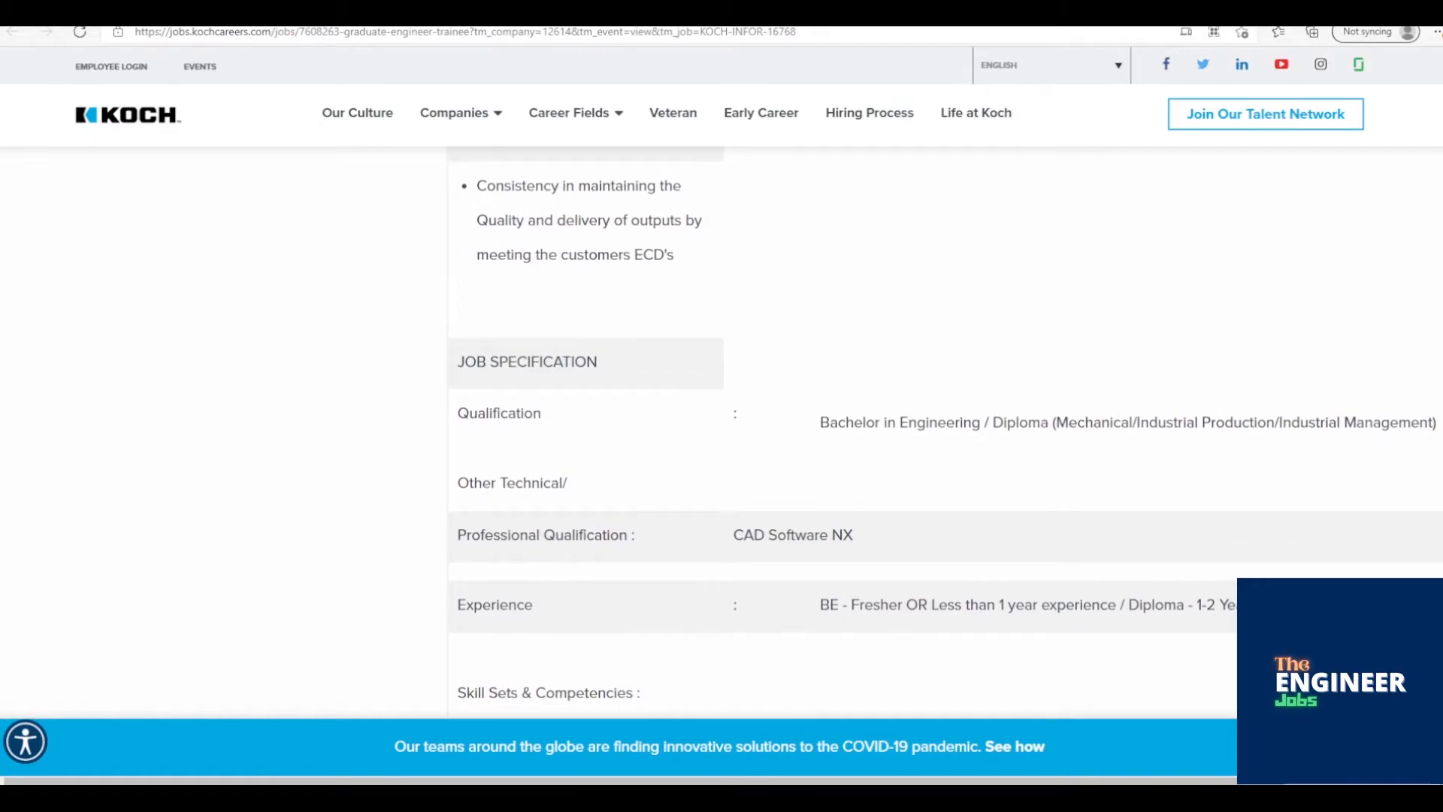
pyautogui.scroll(-3)
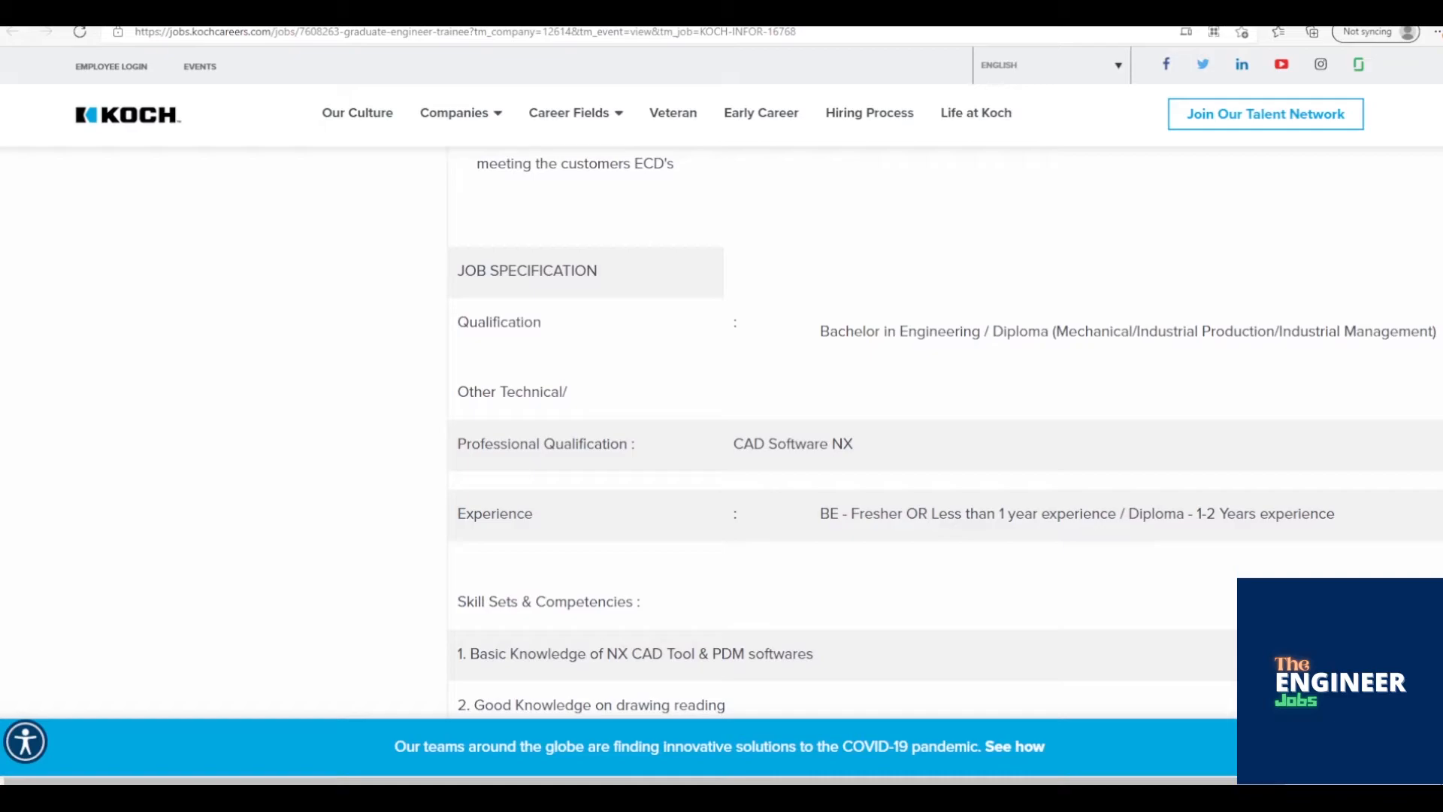
pyautogui.scroll(-3)
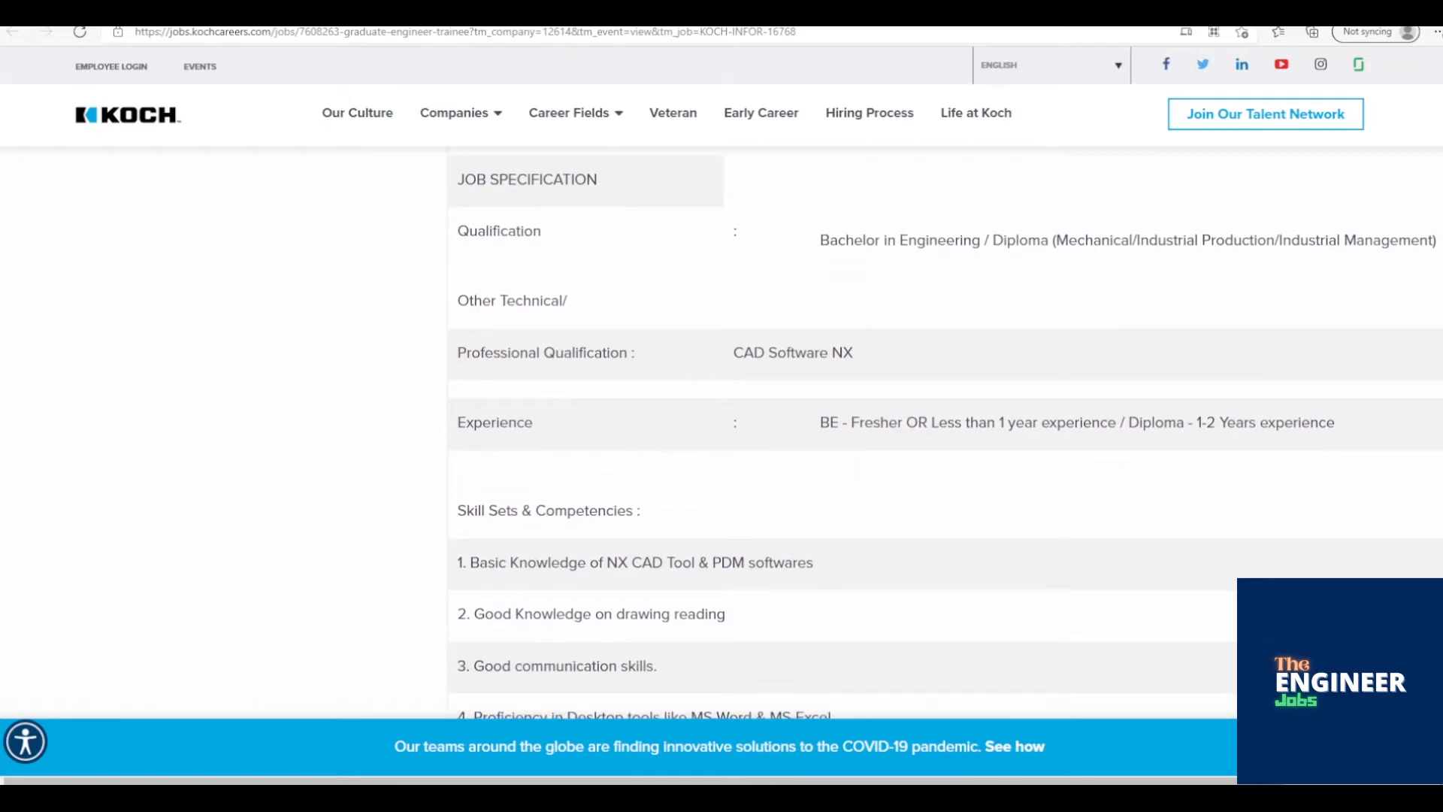
pyautogui.scroll(-3)
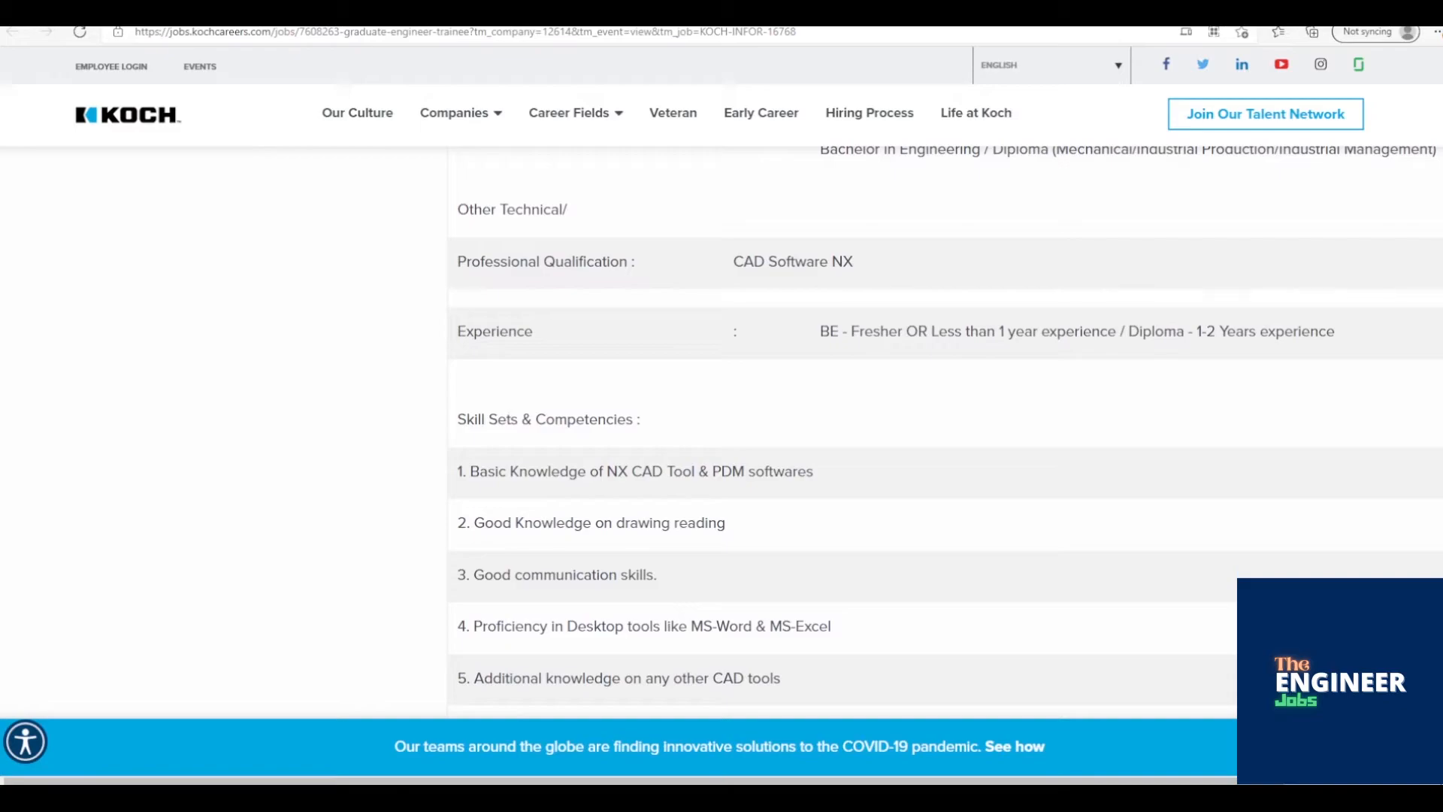
pyautogui.scroll(-3)
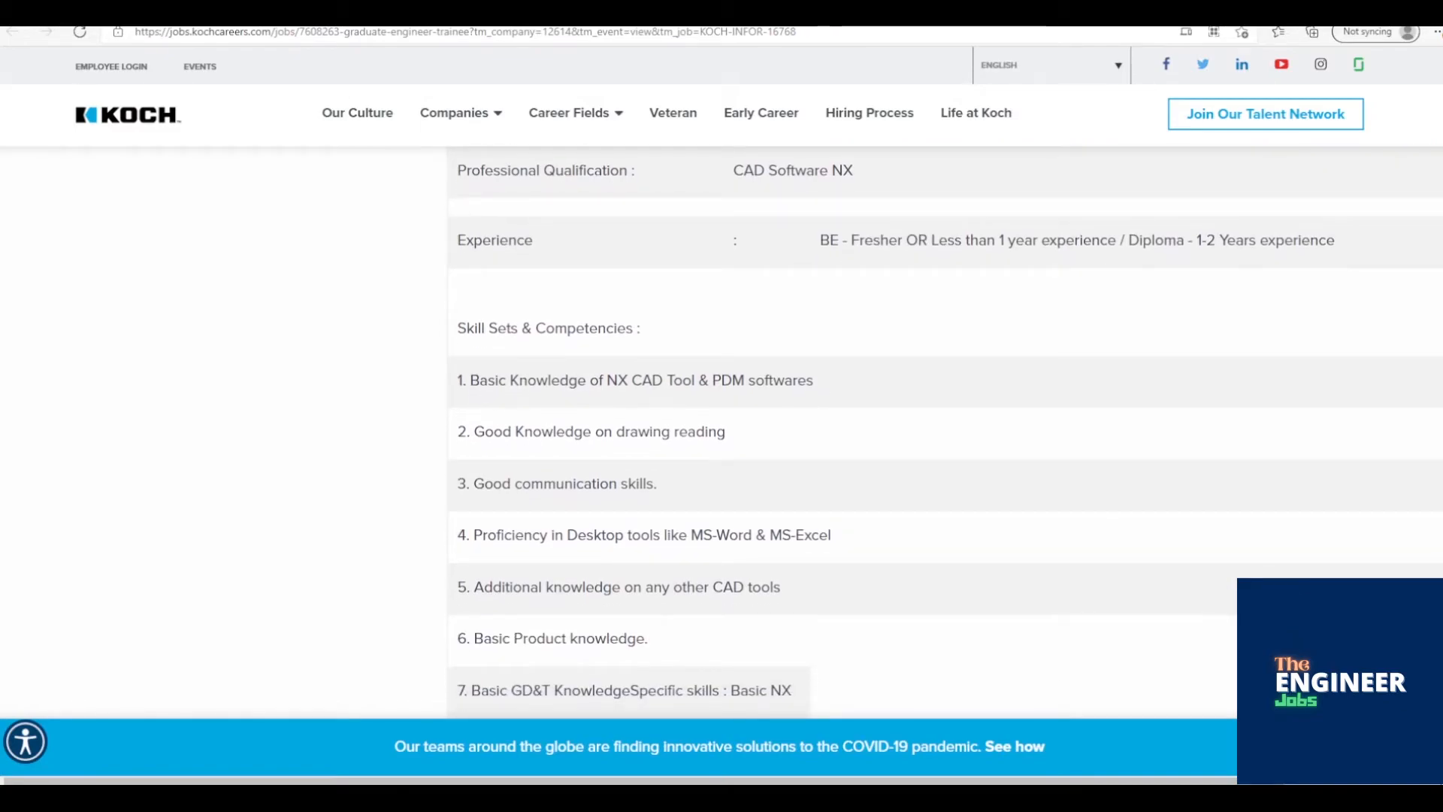
pyautogui.scroll(-3)
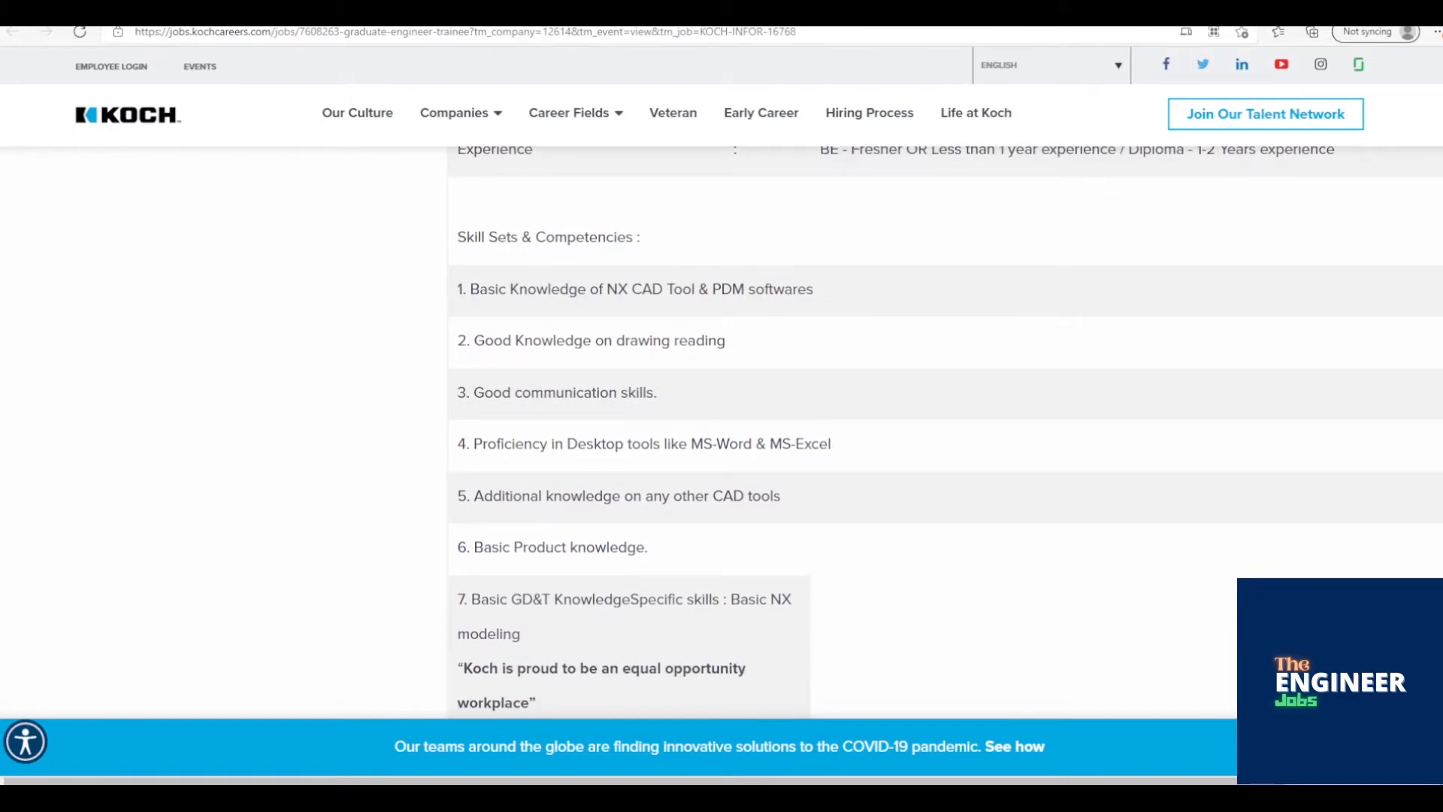
pyautogui.scroll(-3)
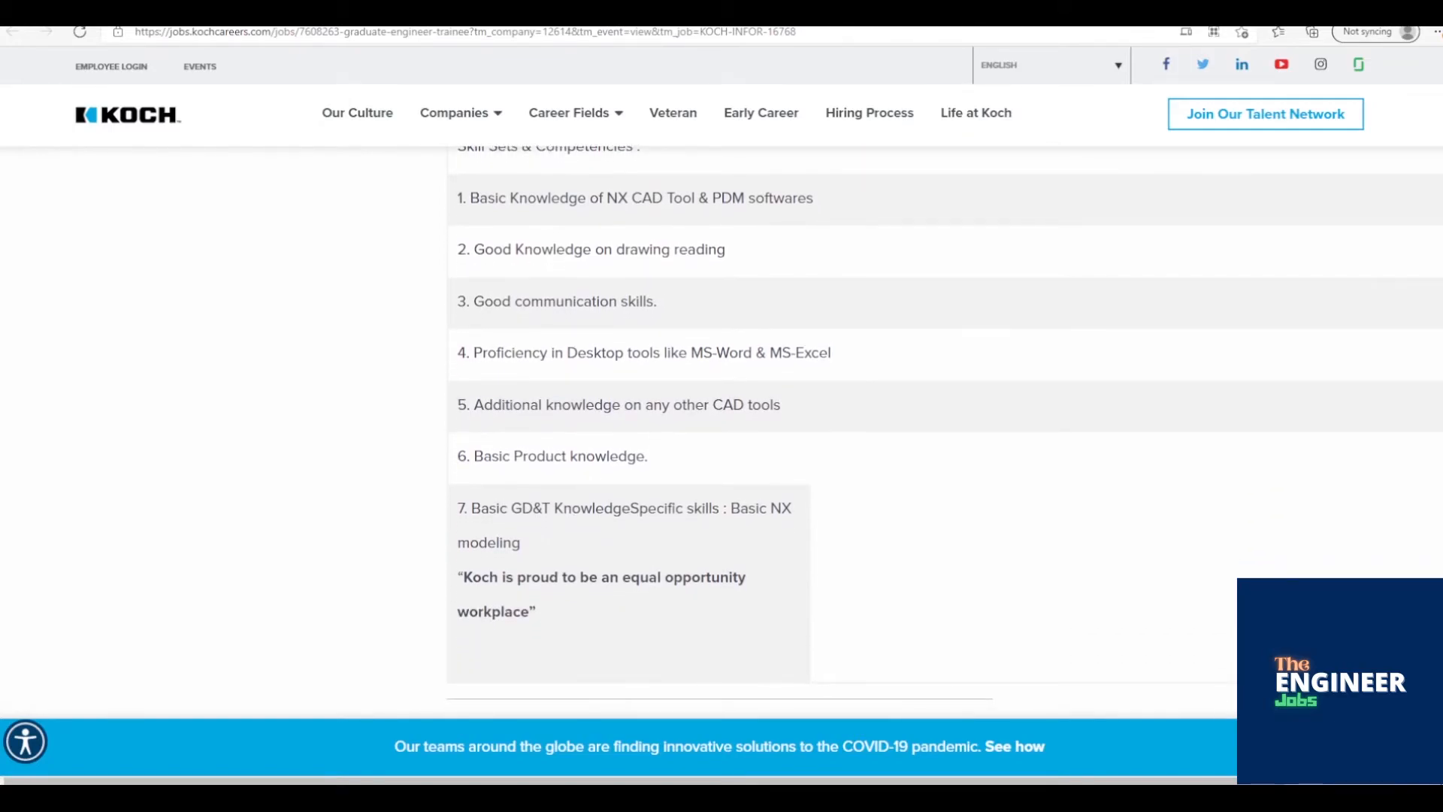
pyautogui.scroll(-3)
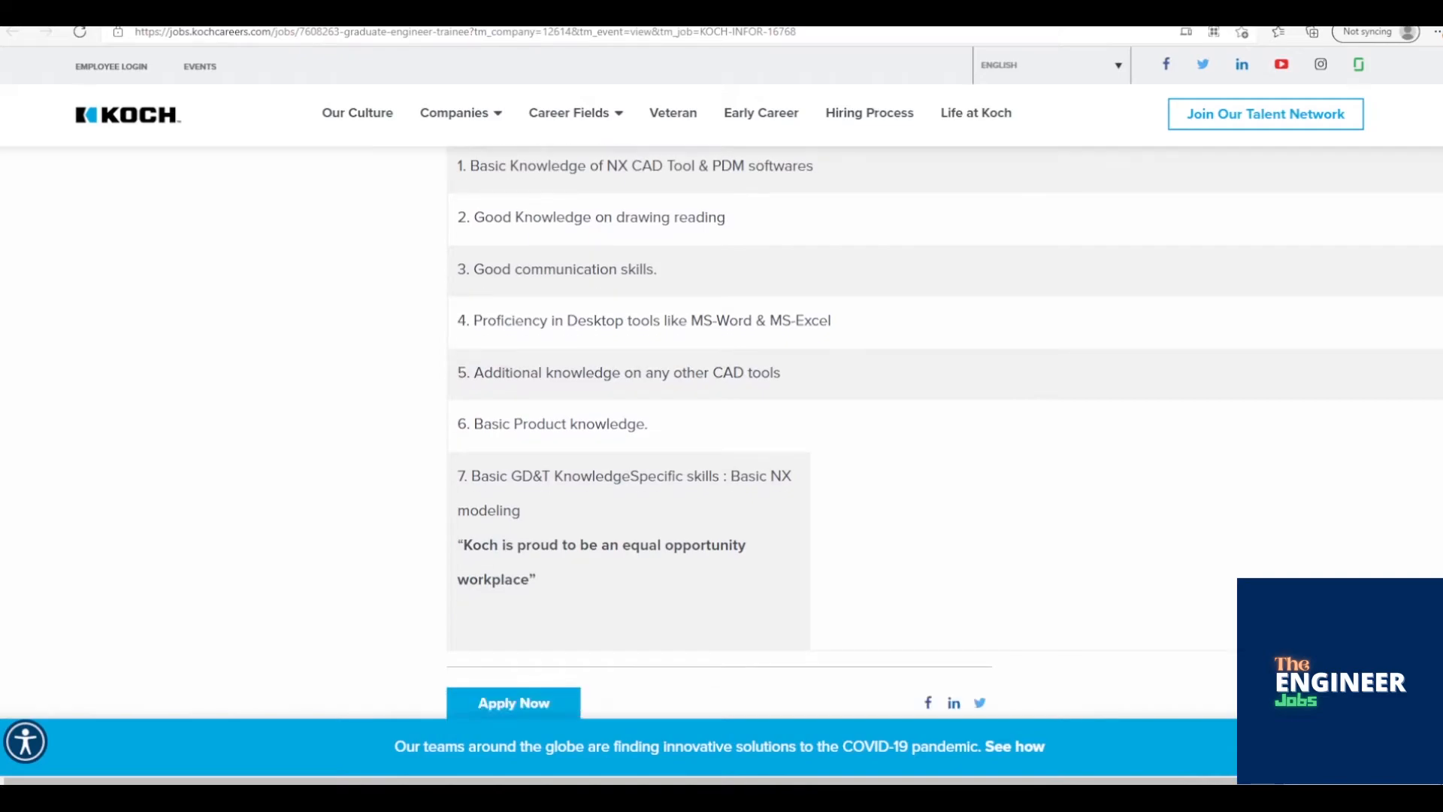
pyautogui.scroll(-3)
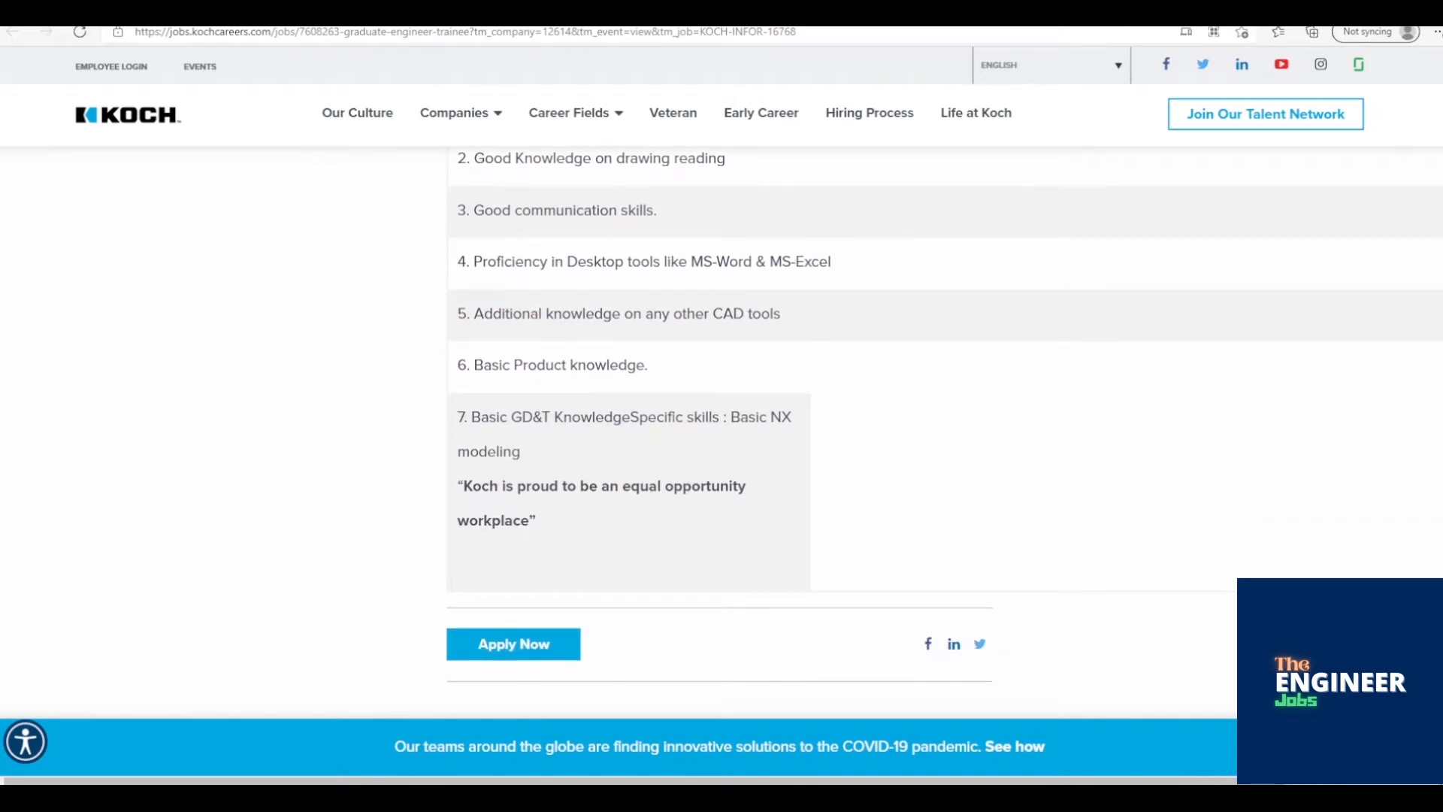
pyautogui.scroll(-3)
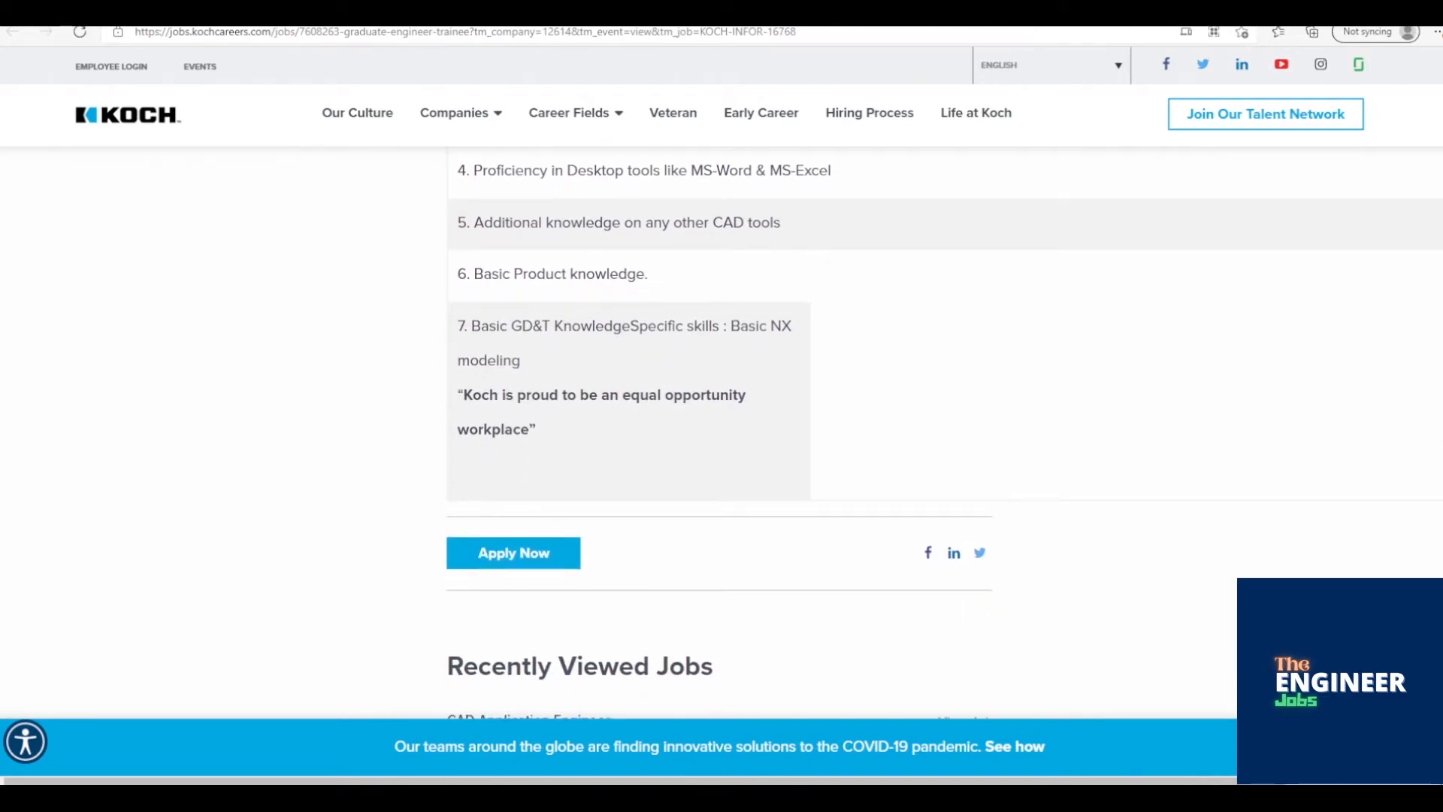
pyautogui.scroll(-3)
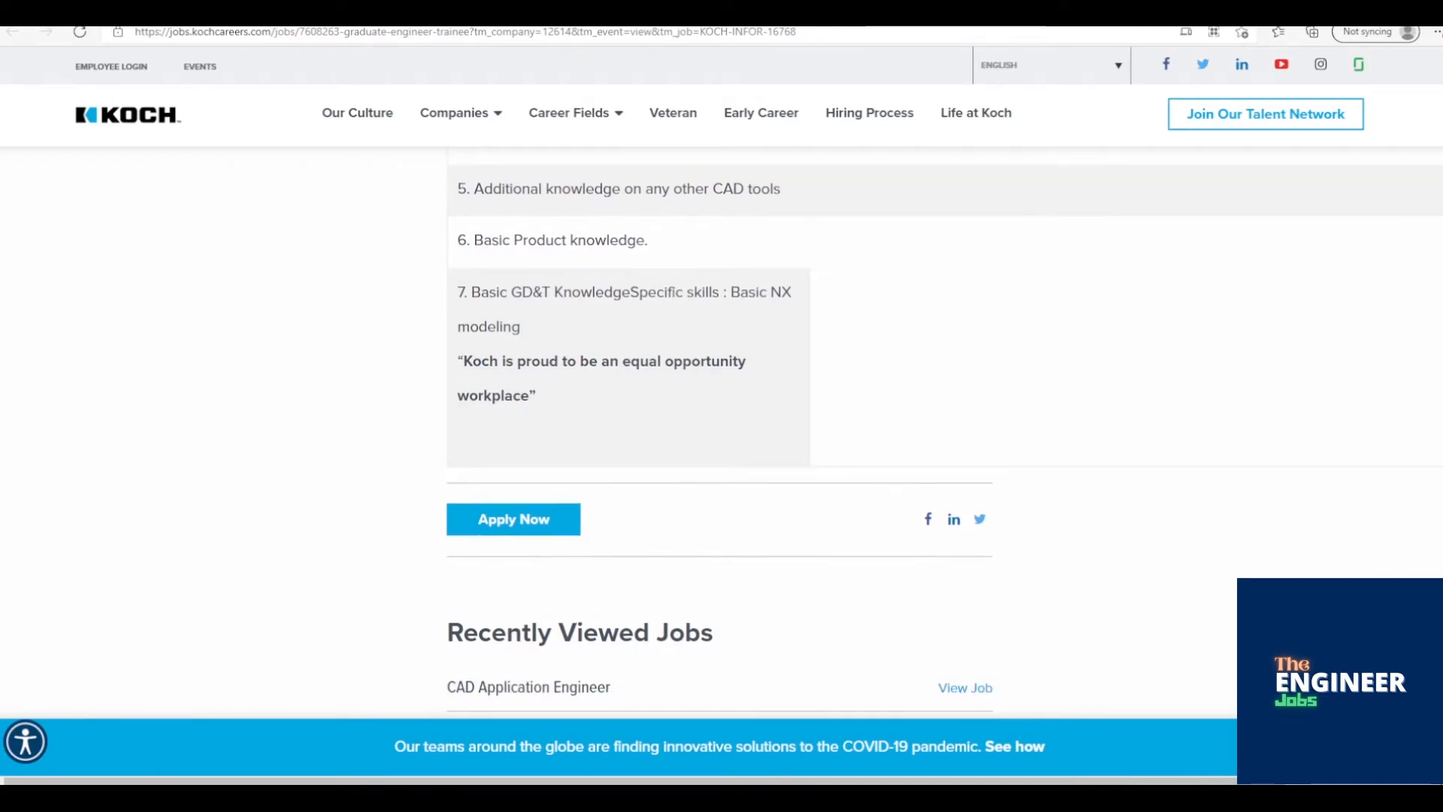
pyautogui.scroll(-3)
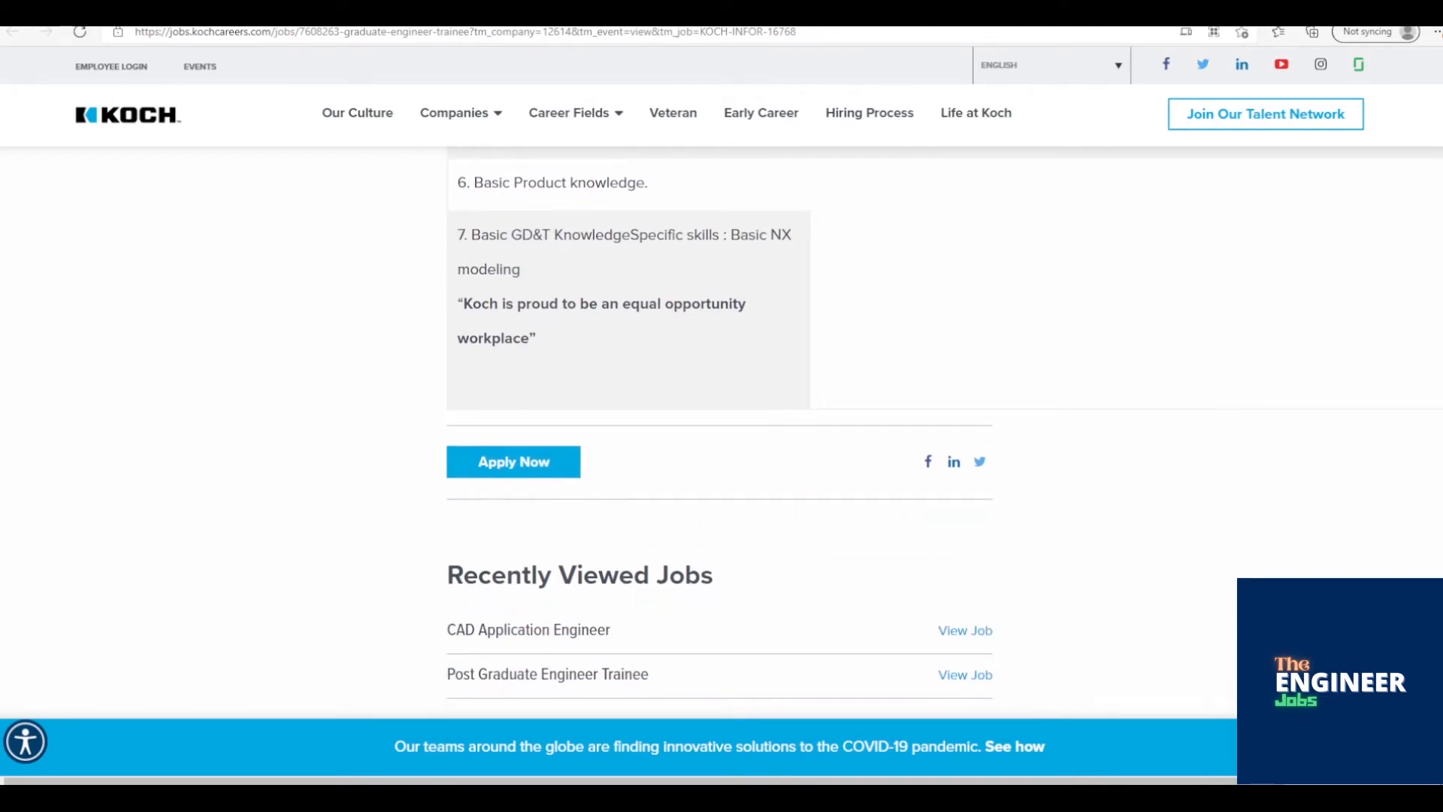
pyautogui.scroll(-3)
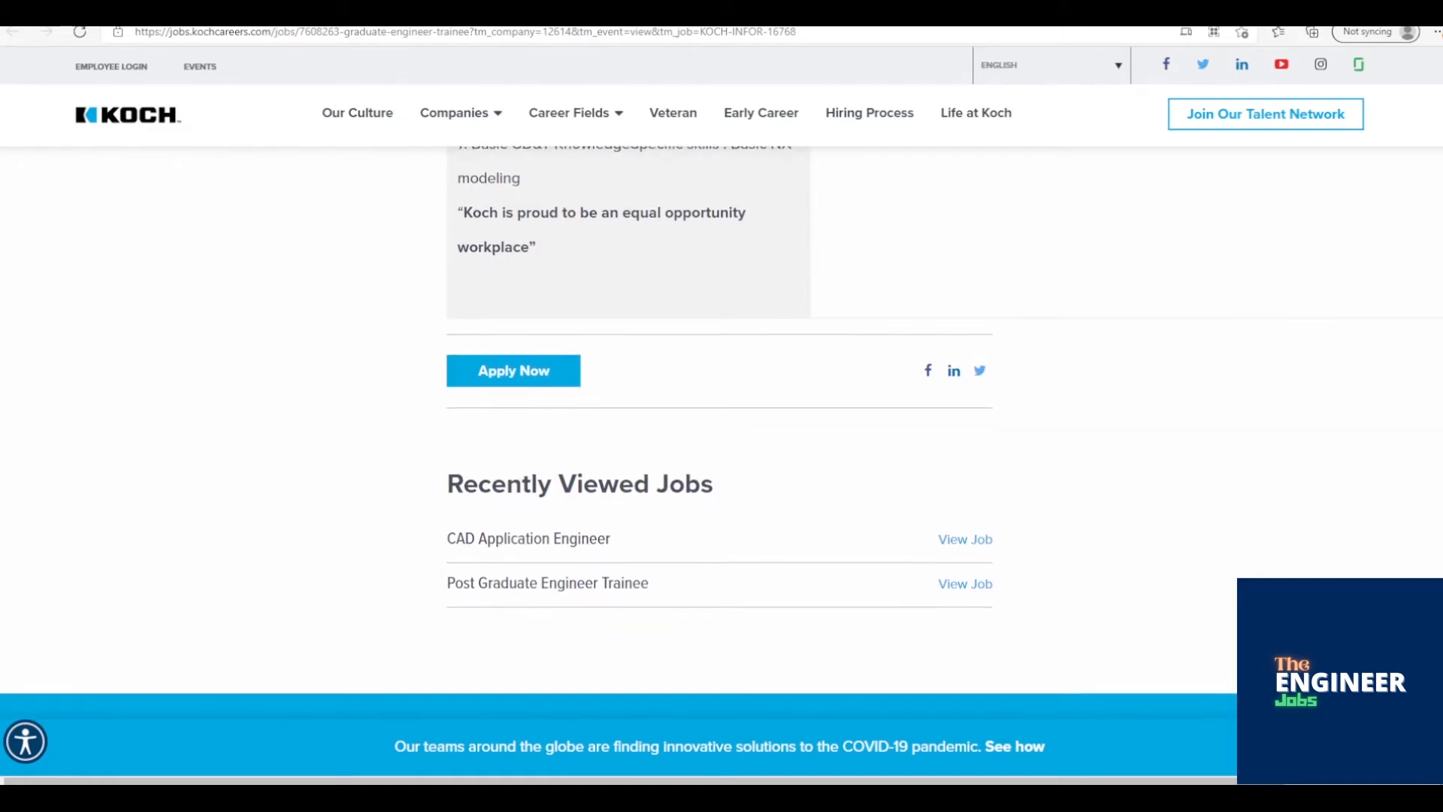
pyautogui.scroll(-3)
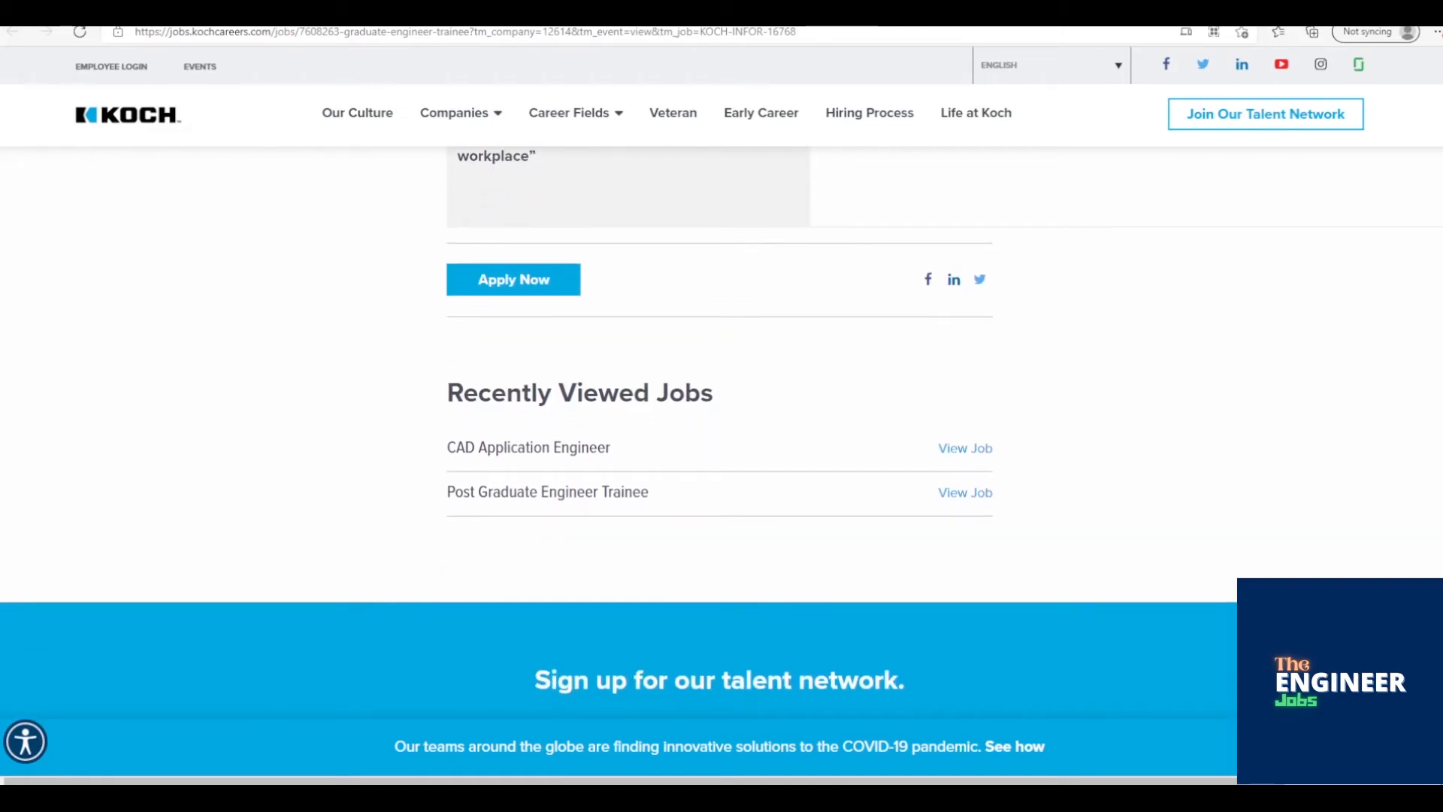
pyautogui.scroll(-3)
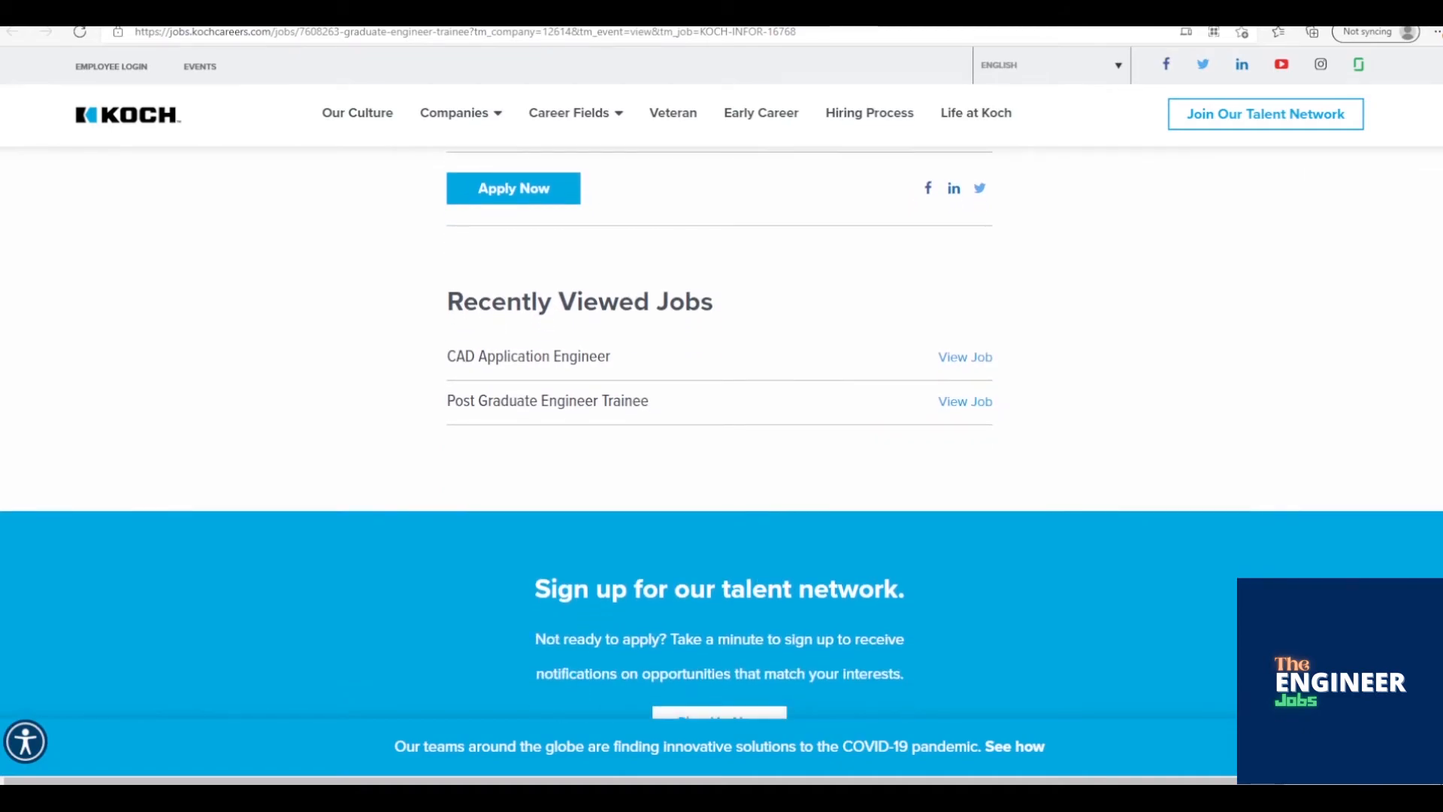
pyautogui.scroll(-3)
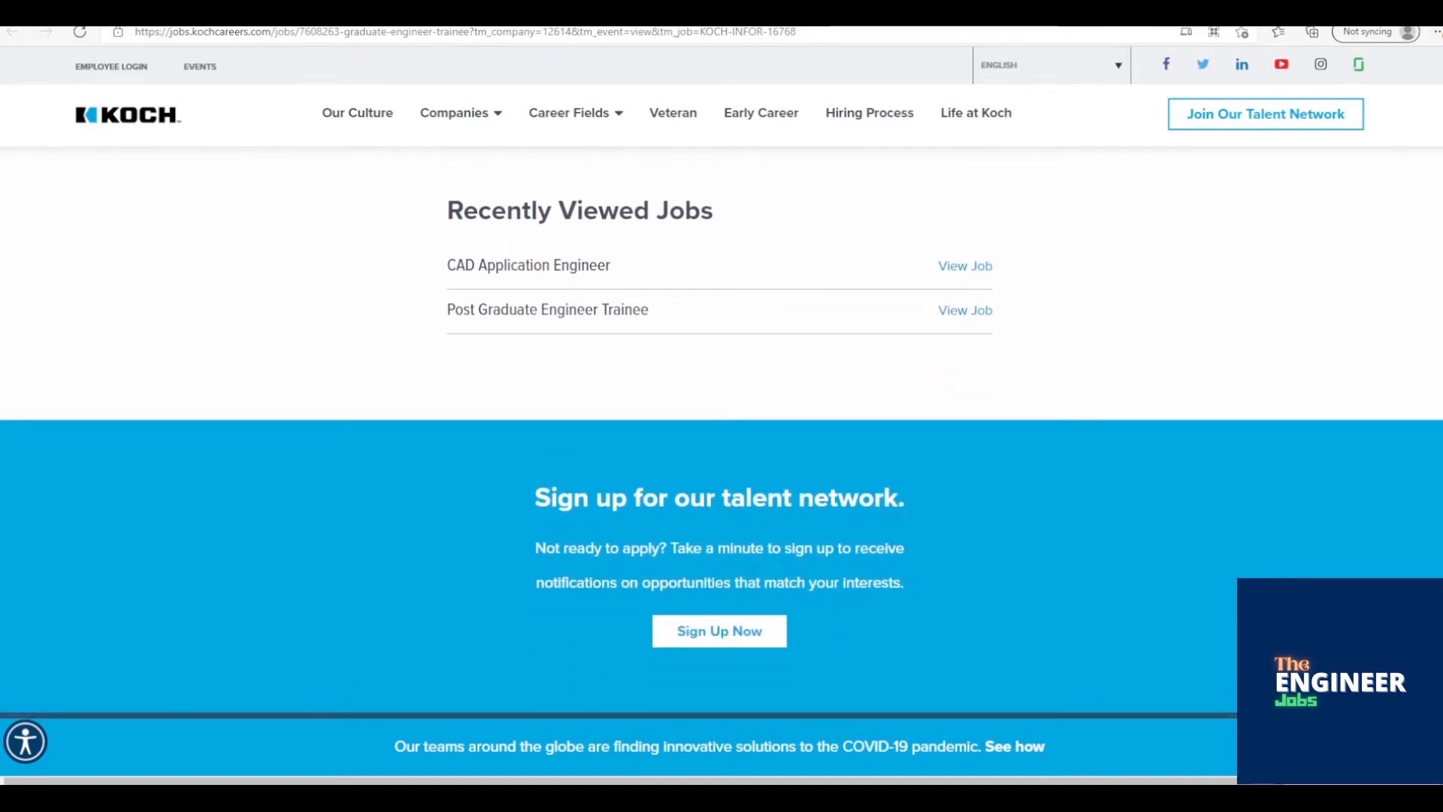
pyautogui.scroll(-3)
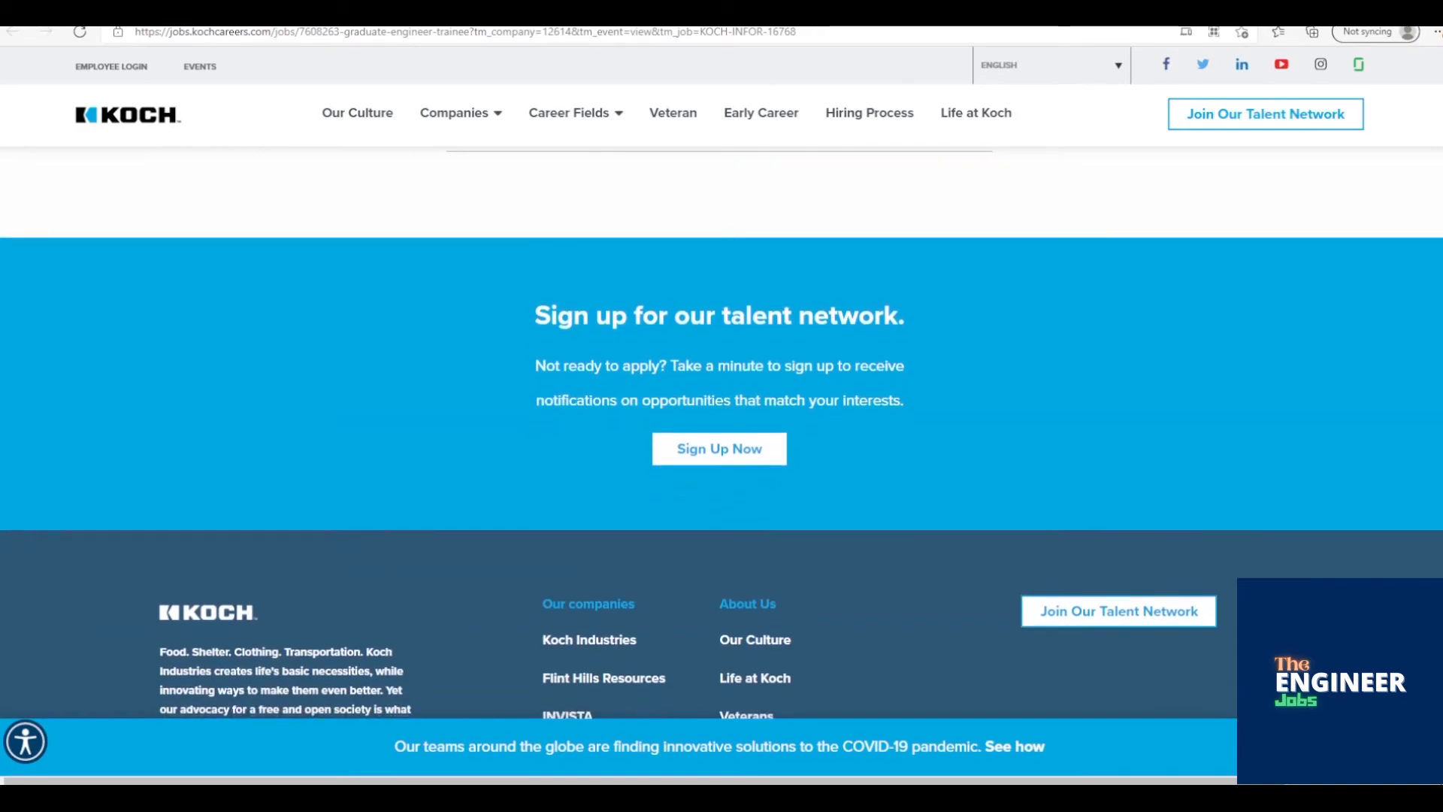
pyautogui.scroll(-3)
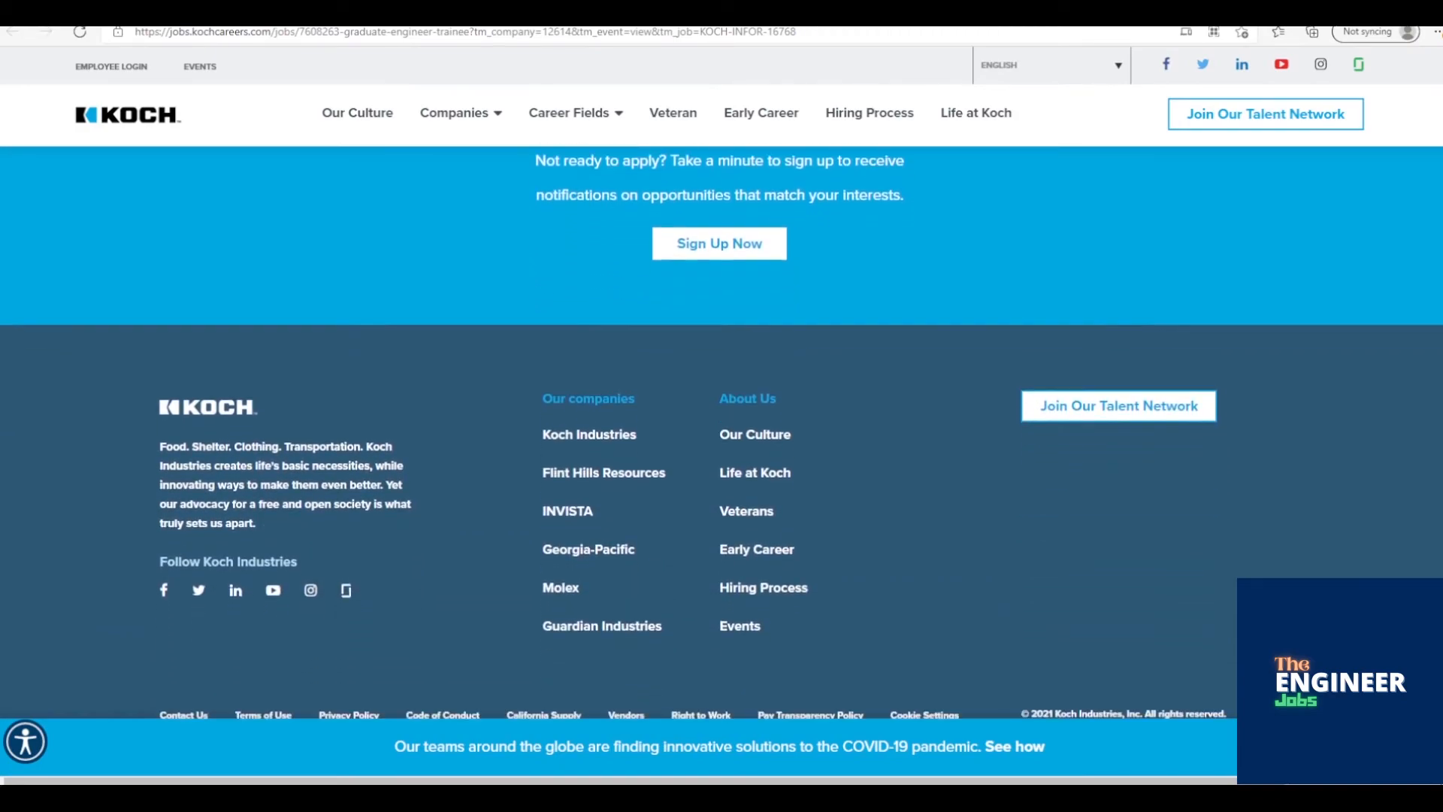
pyautogui.scroll(-3)
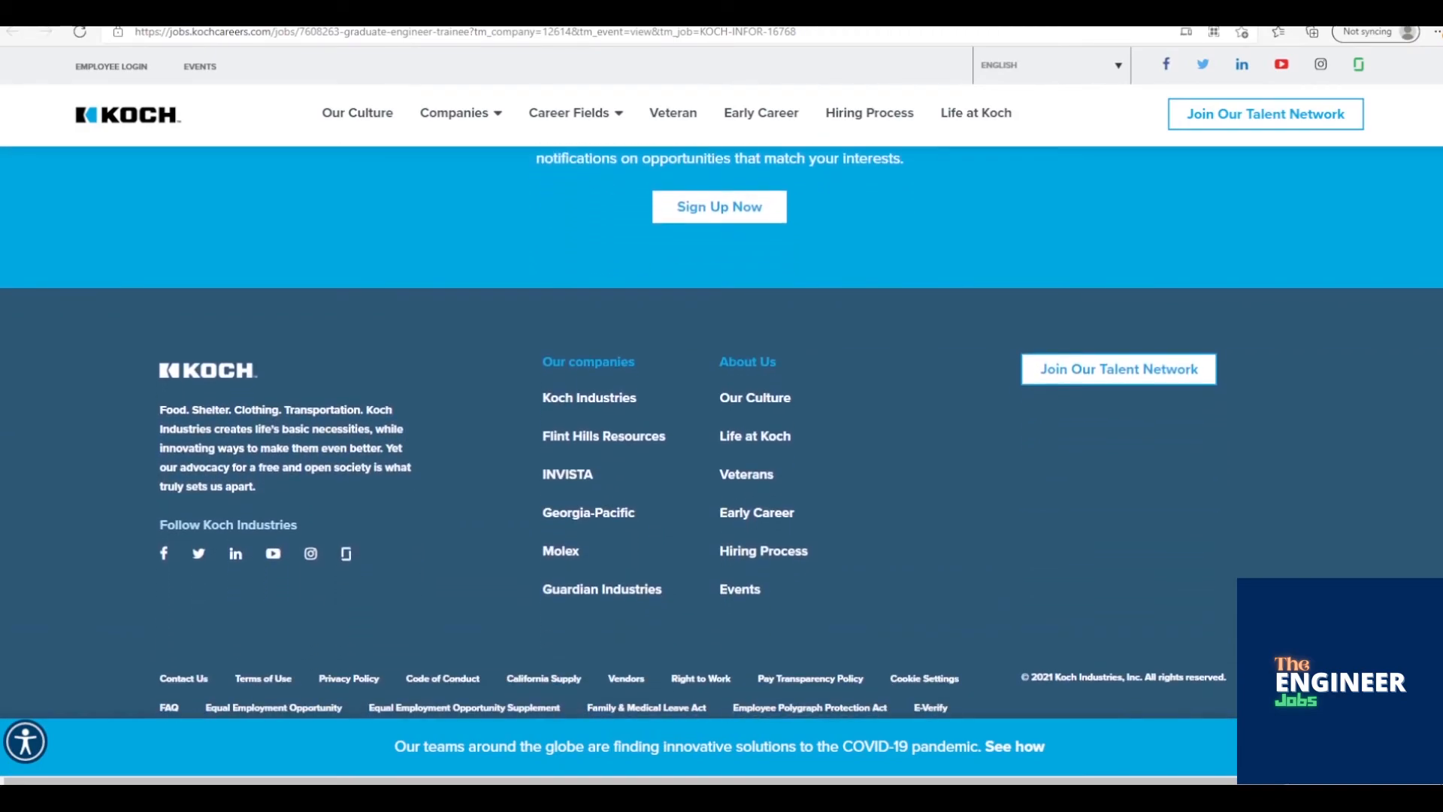